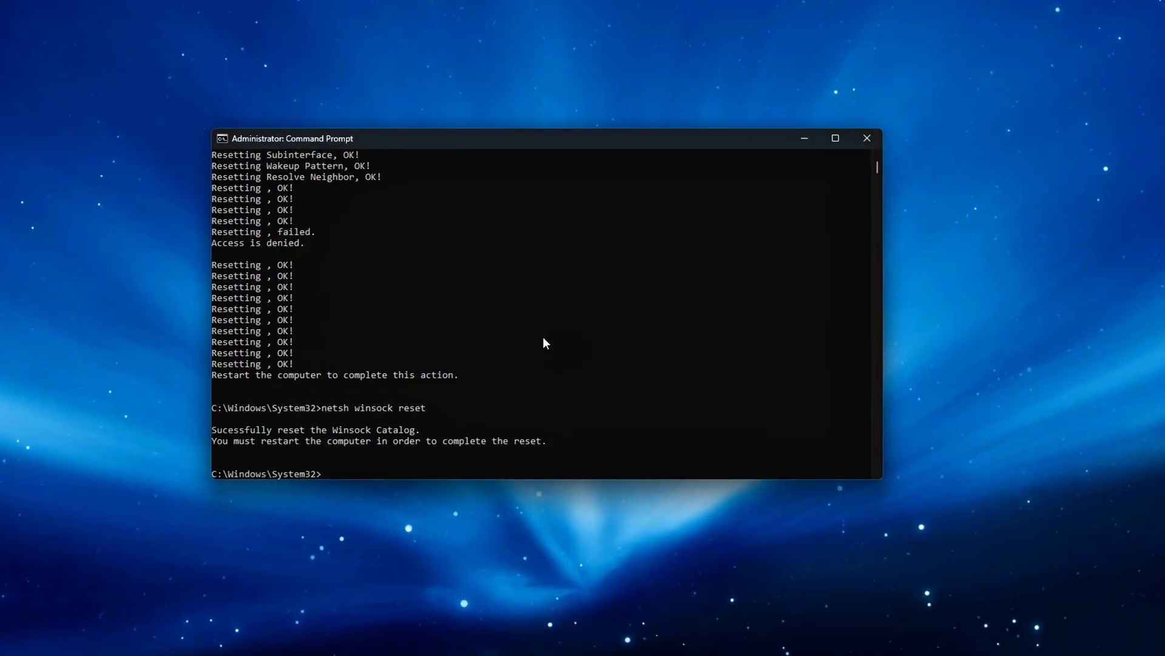
Step: Flush the DNS cache and confirm TCPNoDelay stays at 1 in the Edit DWORD dialog
{"action": "type", "text": "ipconfig /flushdns"}
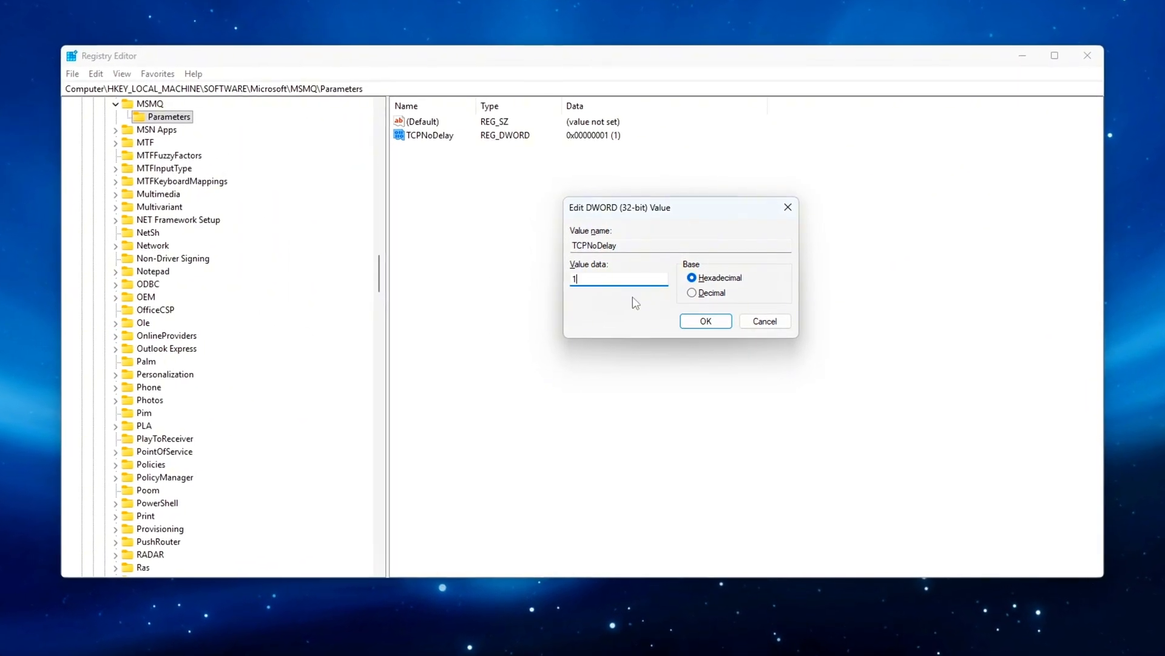
{"action": "left_click", "coordinate": [705, 321]}
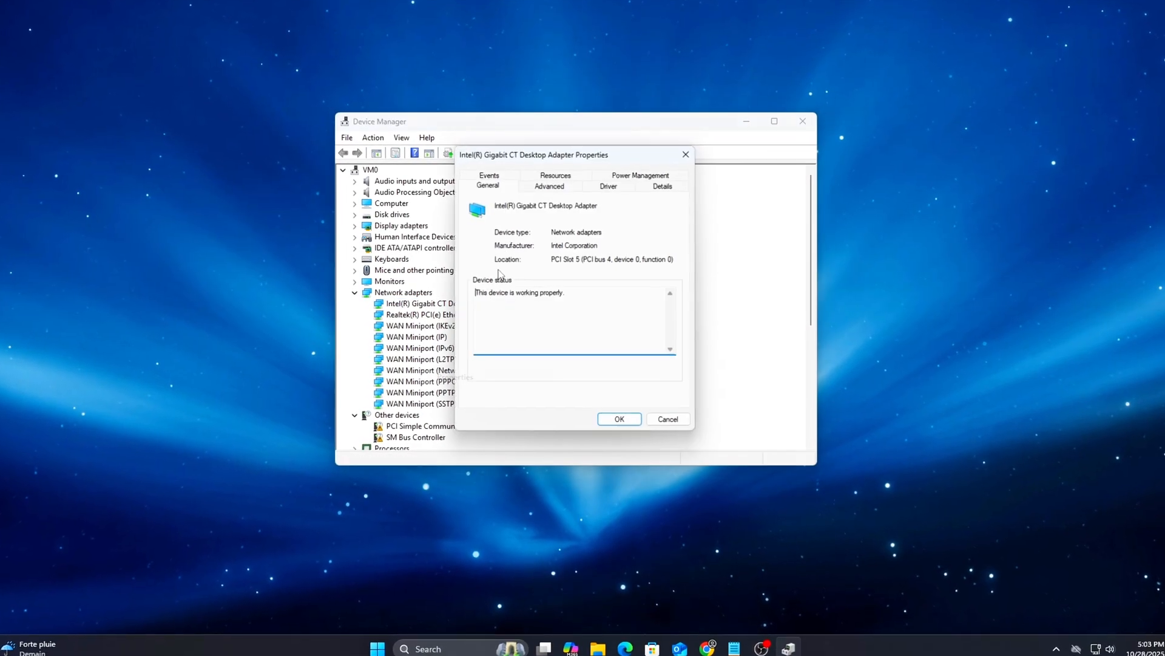
Step: On the Intel Gigabit CT Advanced tab, set Interrupt Moderation and Large Send Offload V2 (IPv4) to Disabled
{"action": "left_click", "coordinate": [549, 186]}
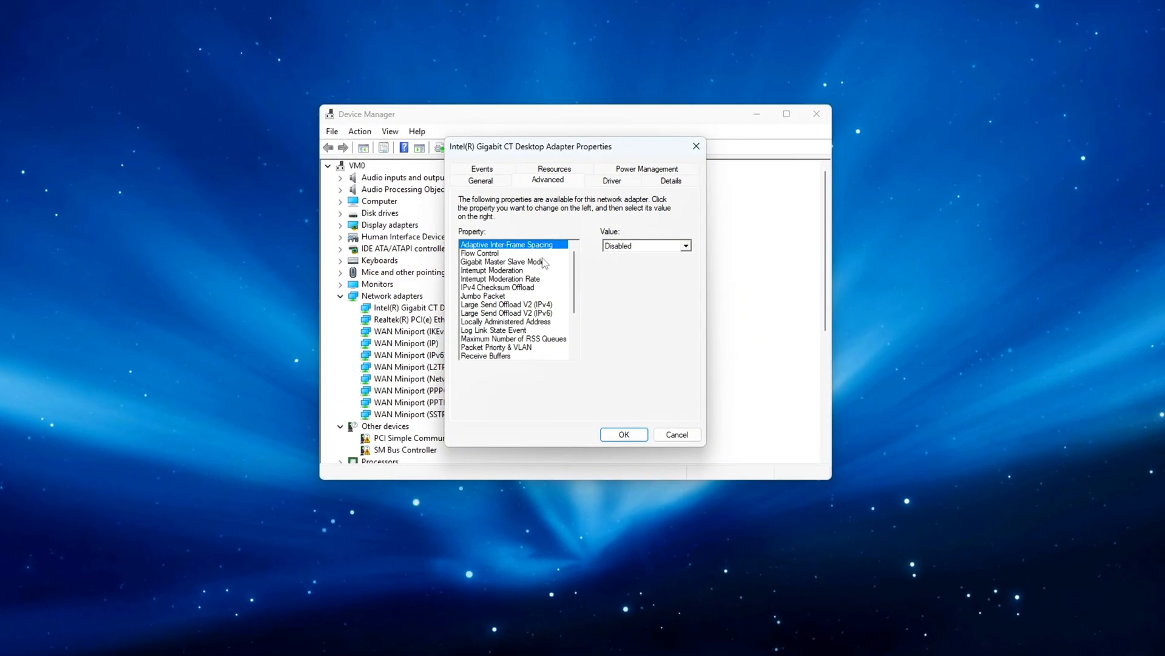
{"action": "left_click", "coordinate": [488, 270]}
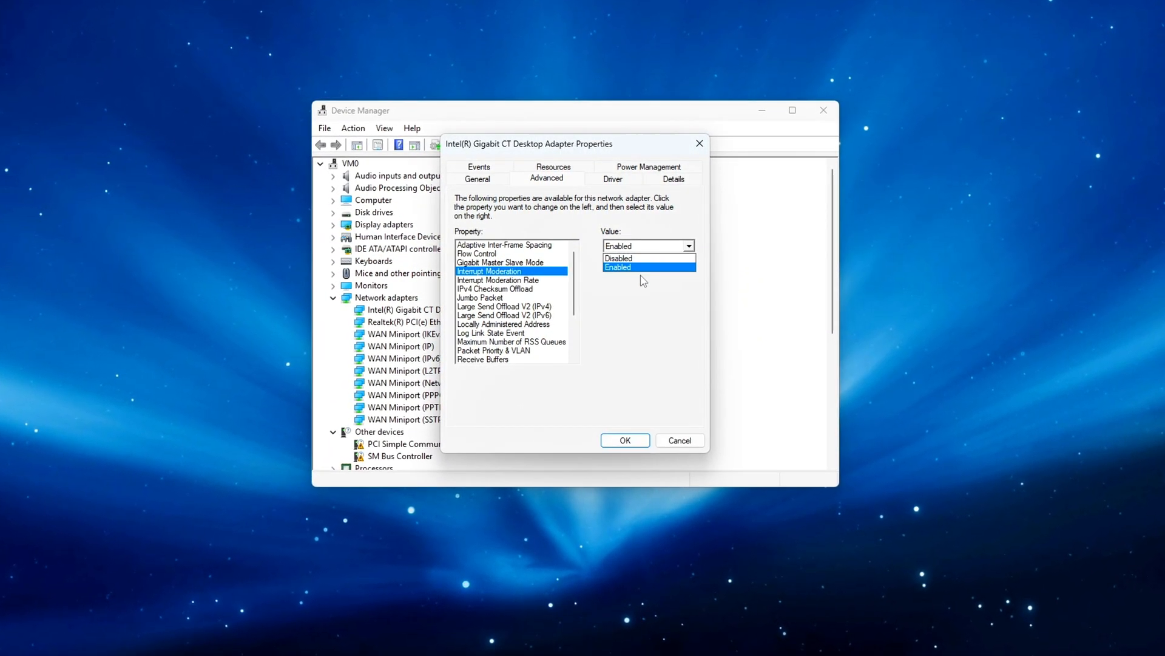
{"action": "left_click", "coordinate": [619, 258]}
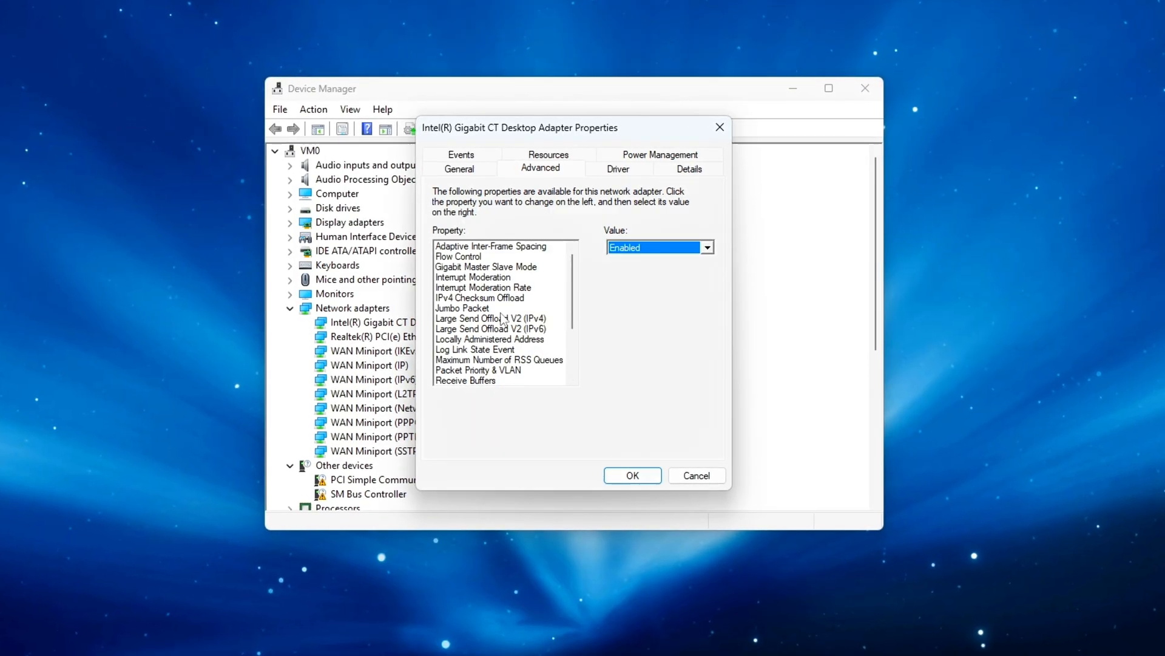
{"action": "left_click", "coordinate": [707, 247]}
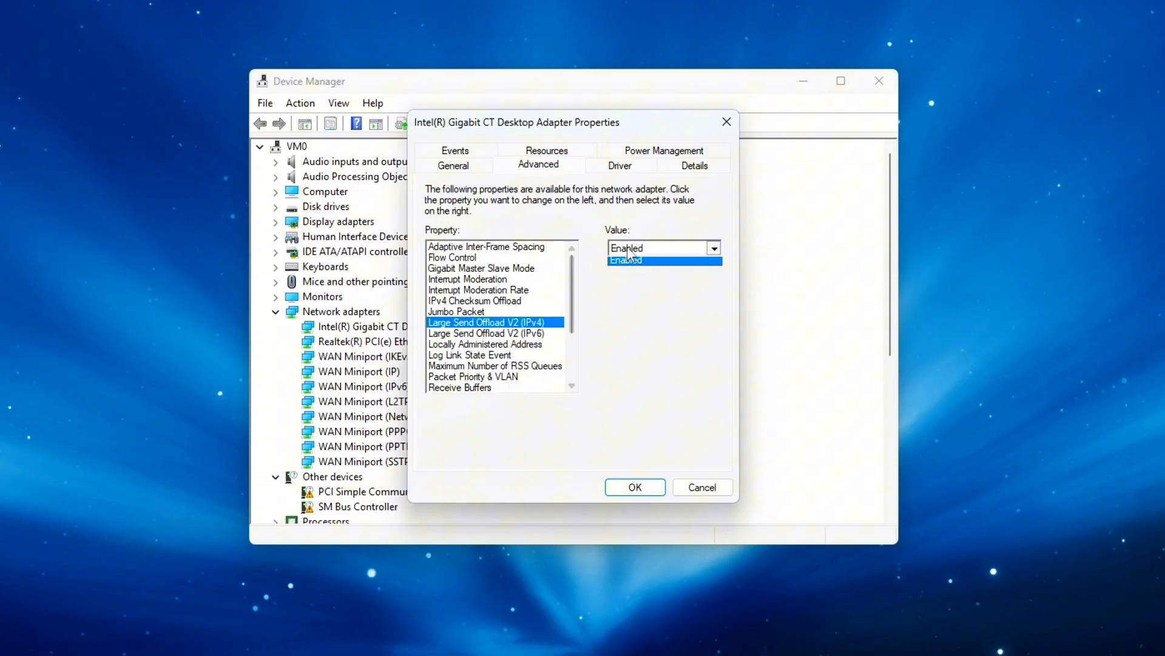
{"action": "left_click", "coordinate": [484, 335]}
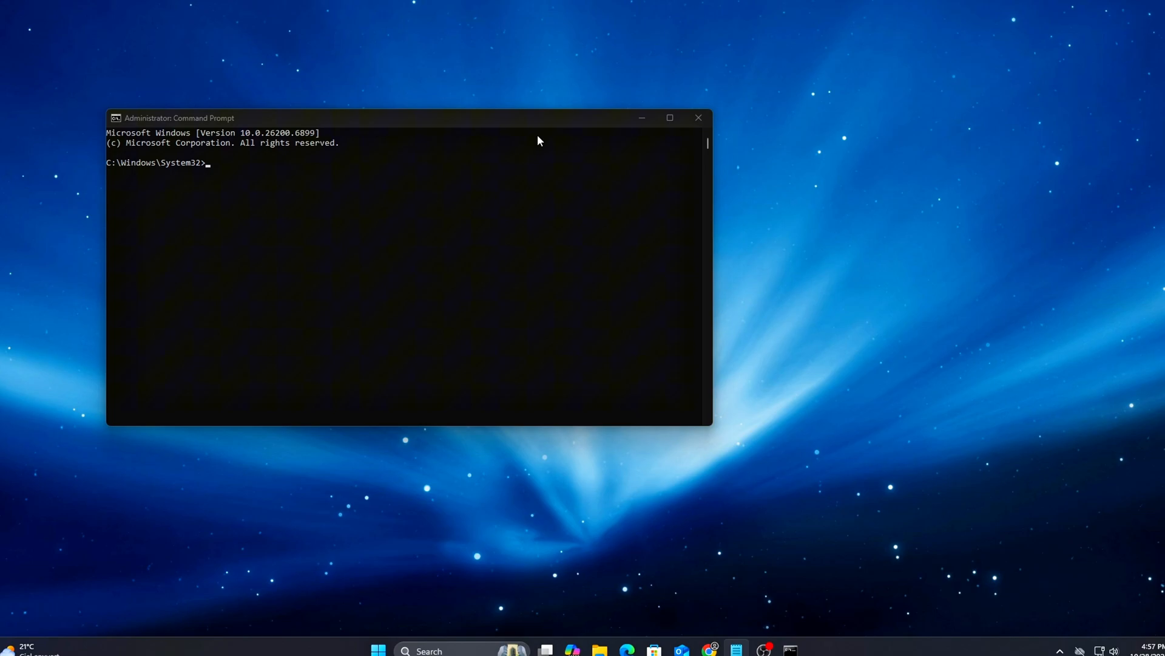
Step: Run netsh int ip reset, netsh winsock reset and ipconfig /flushdns
{"action": "type", "text": "netsh int ip reset"}
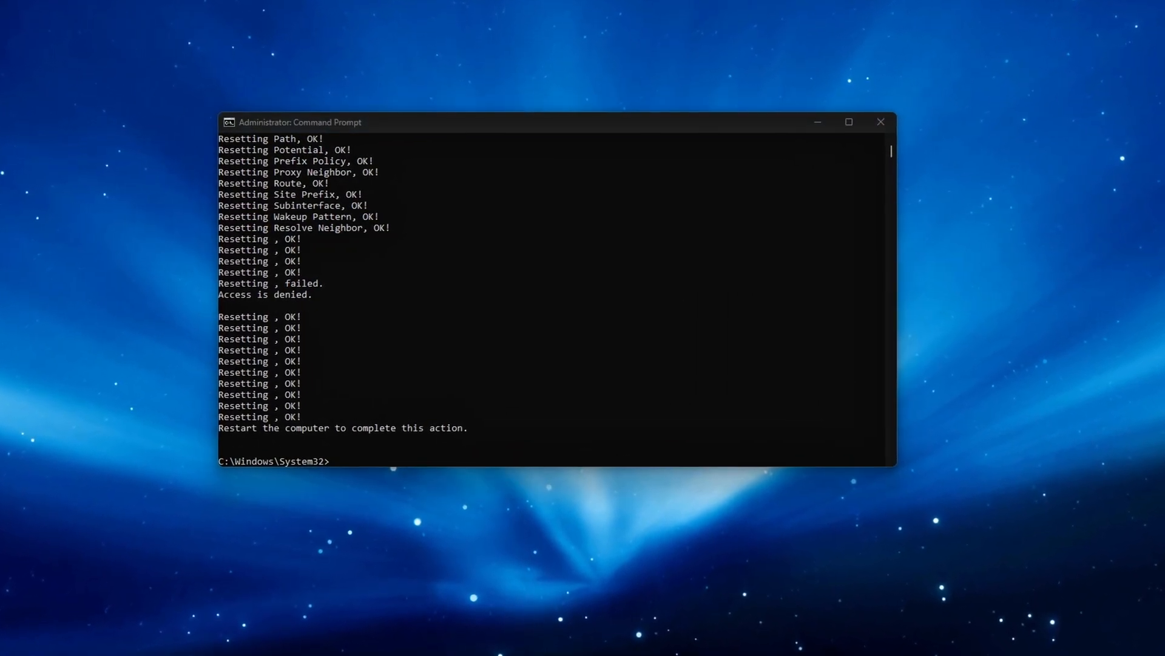
{"action": "type", "text": "netsh winsock reset"}
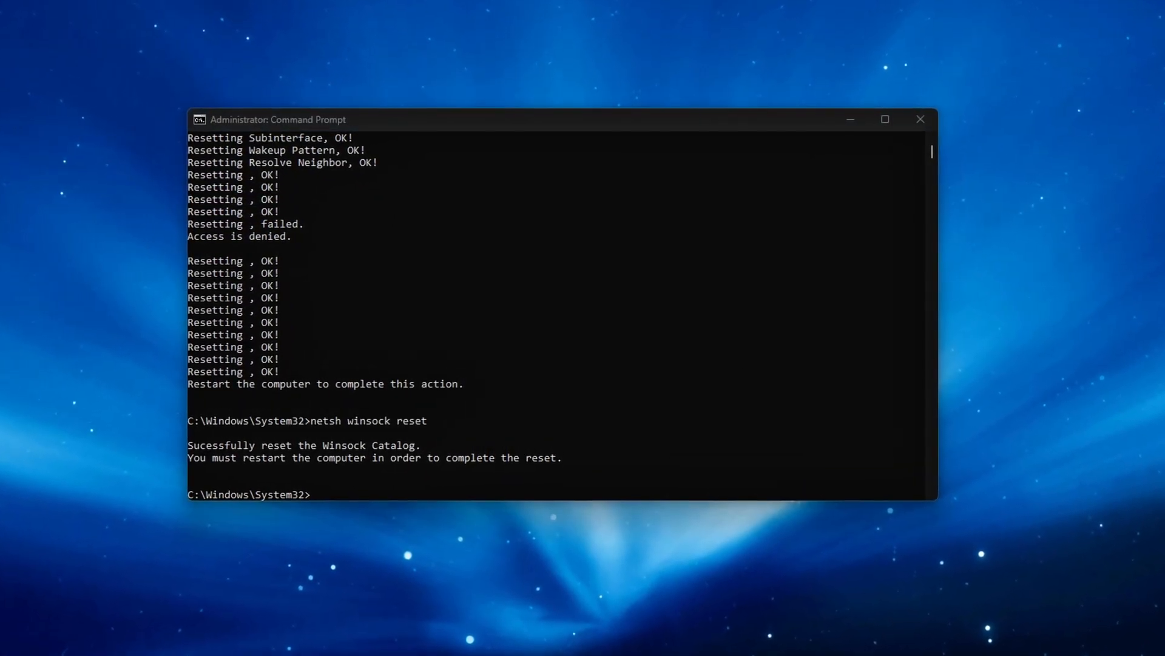
{"action": "type", "text": "ipconfig /flushdns"}
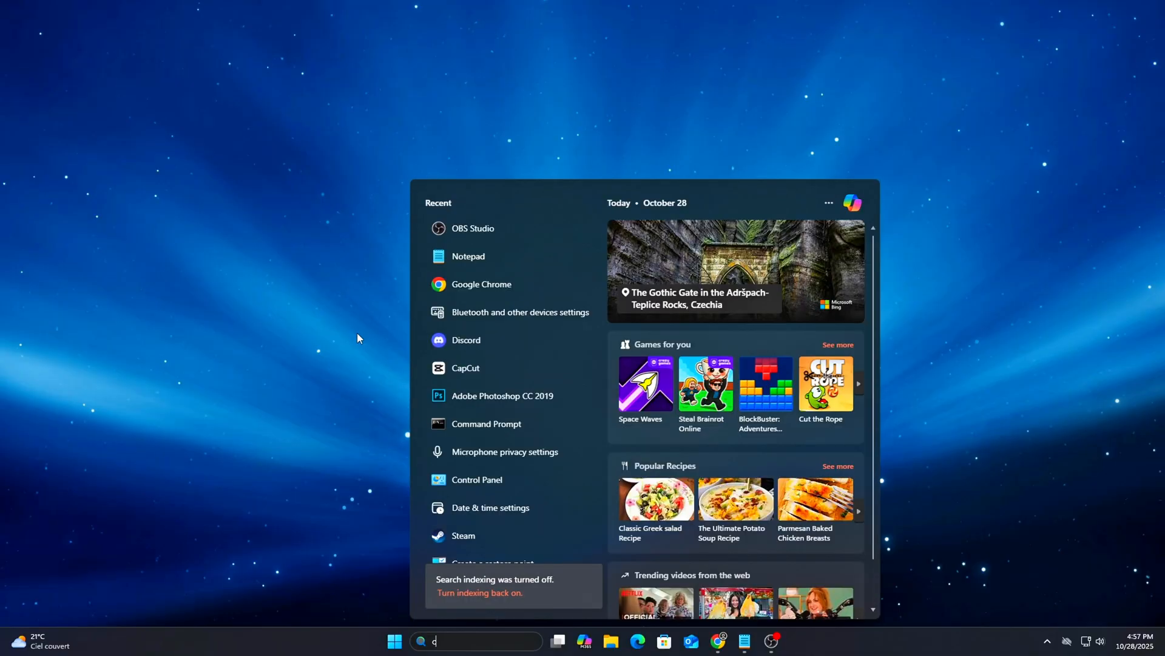
Step: Launch Command Prompt as administrator and rerun netsh winsock reset and ipconfig /flushdns
{"action": "type", "text": "md"}
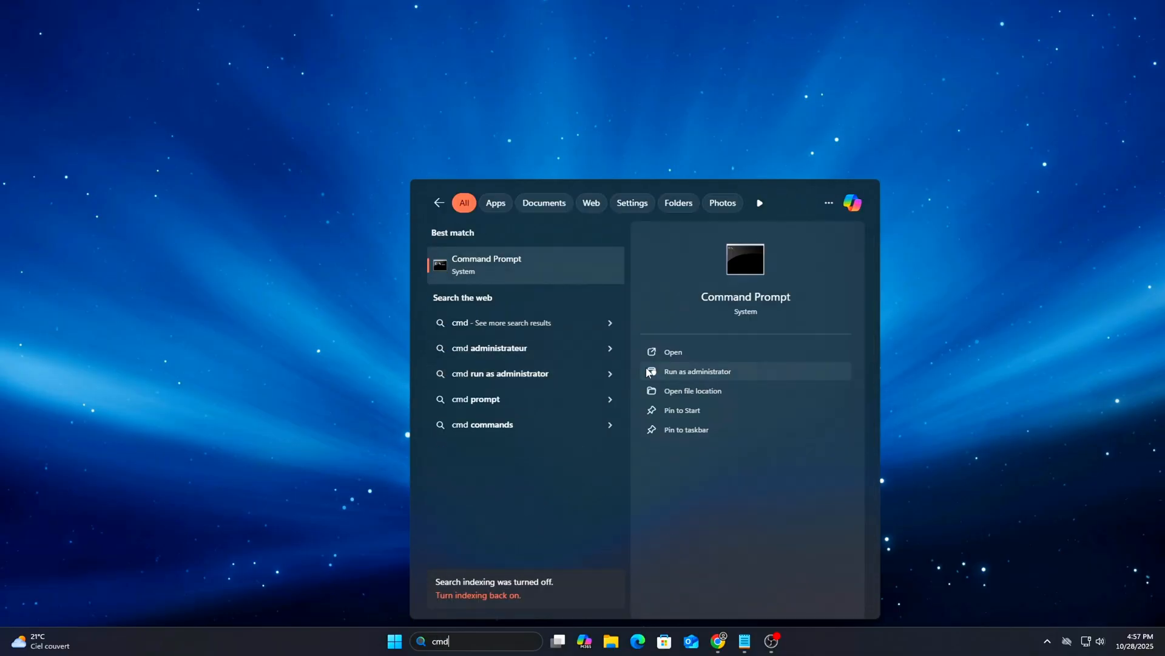
{"action": "left_click", "coordinate": [696, 371]}
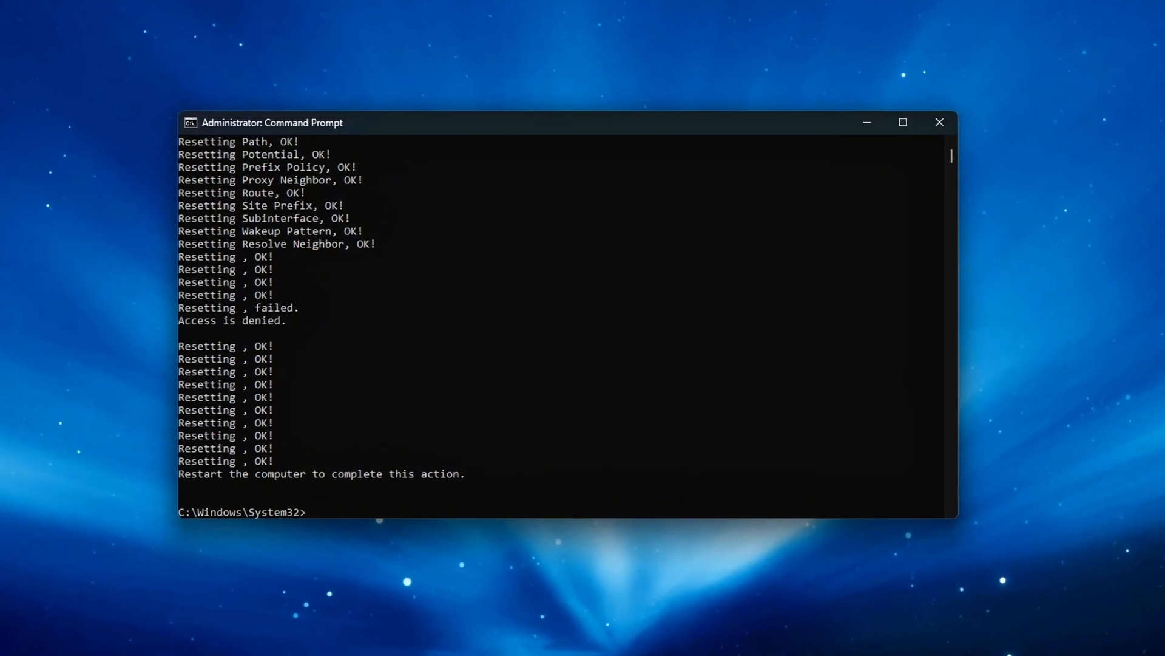
{"action": "type", "text": "netsh winsock reset"}
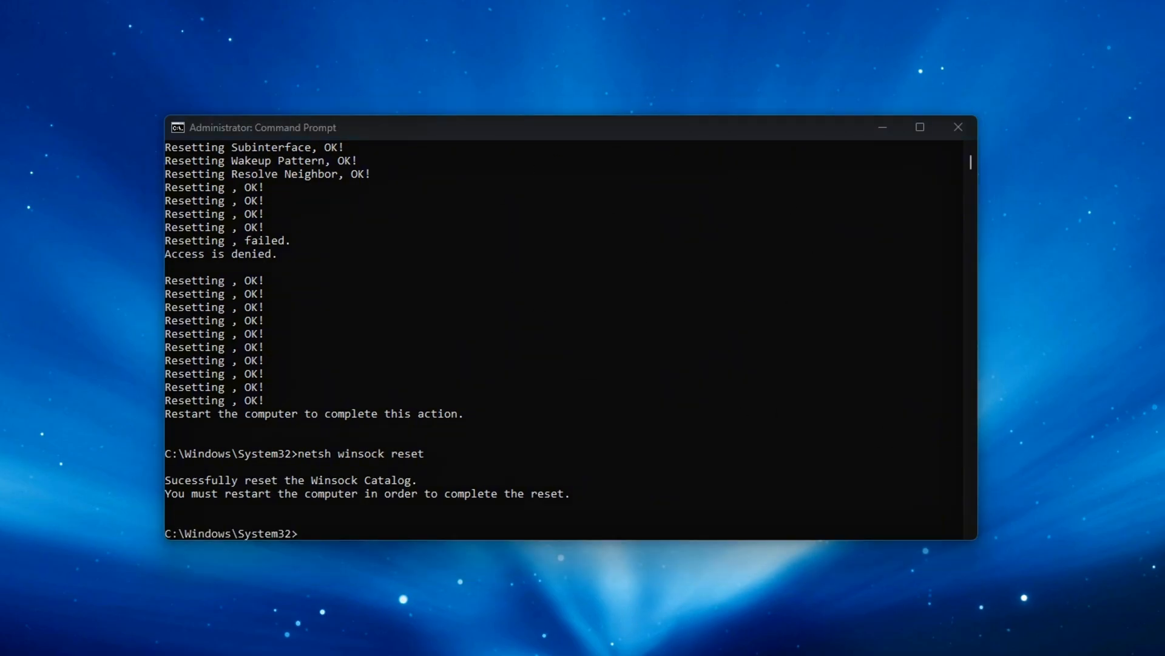
{"action": "type", "text": "ipconfig /flushdns"}
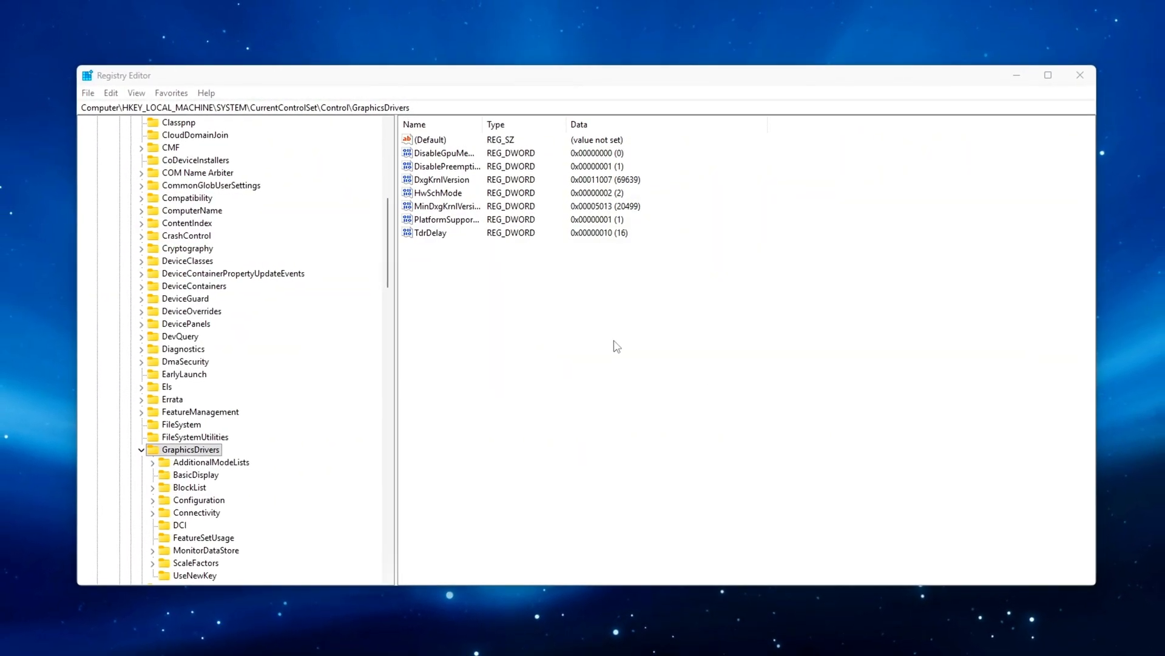
Step: Name the new DWORD TcpAckFrequency and open it to edit its data
{"action": "left_click", "coordinate": [454, 245]}
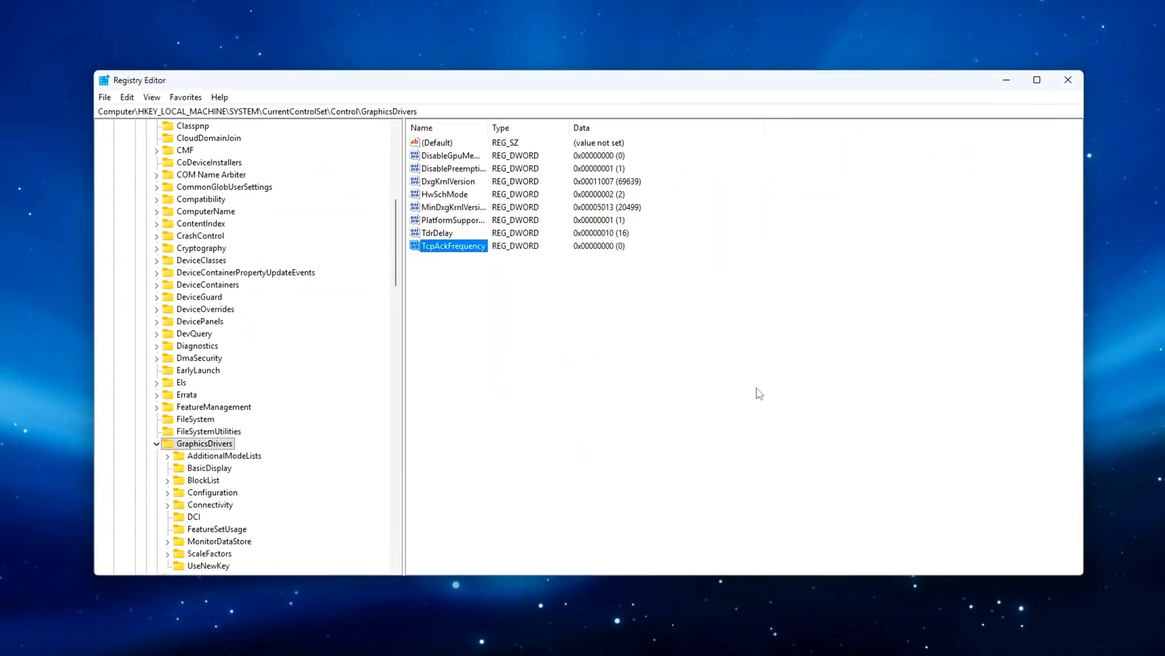
{"action": "double_click", "coordinate": [452, 245]}
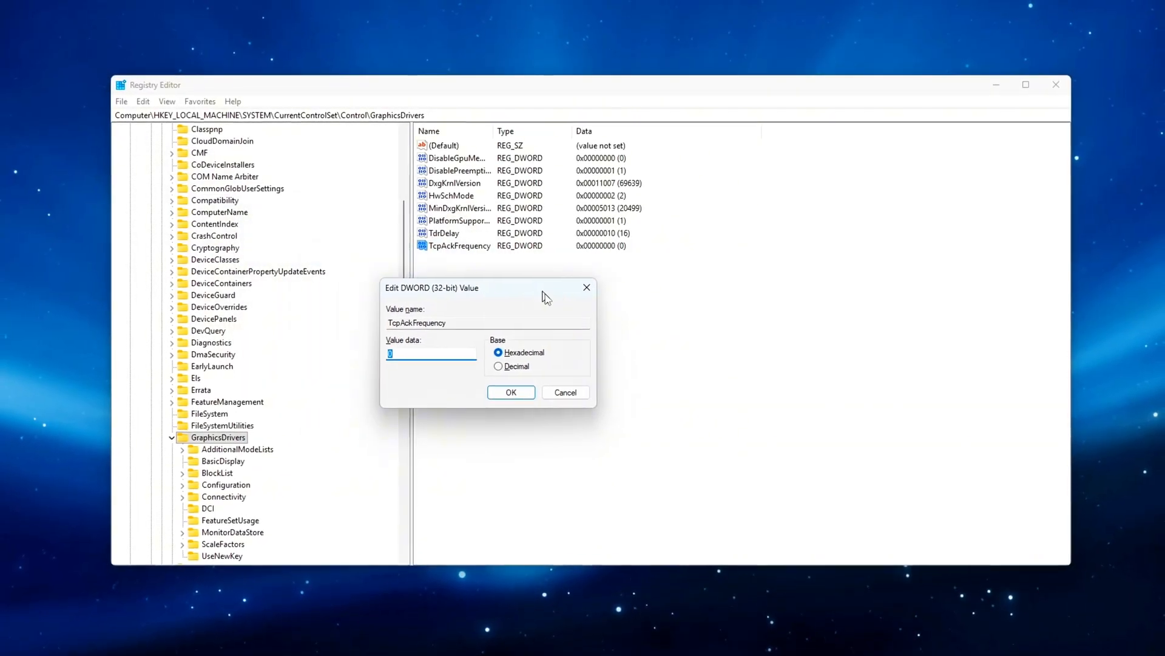
{"action": "left_click", "coordinate": [510, 392]}
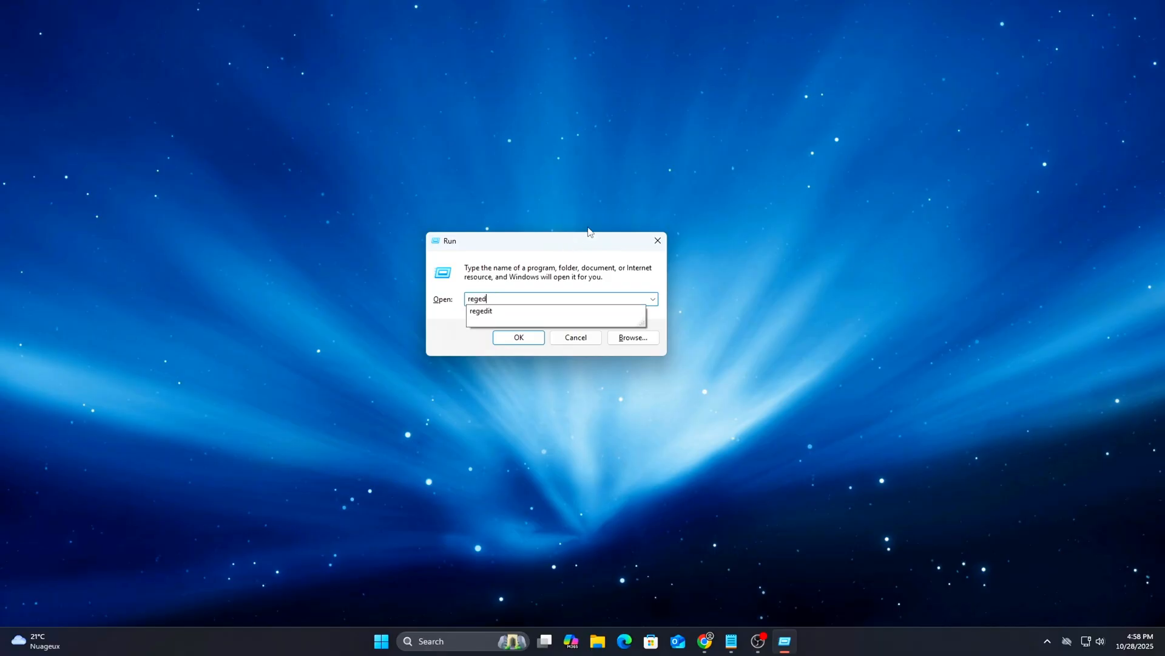
Step: Save TcpAckFrequency as 1, then set the new TcpNoDelay DWORD to 1
{"action": "left_click", "coordinate": [518, 337]}
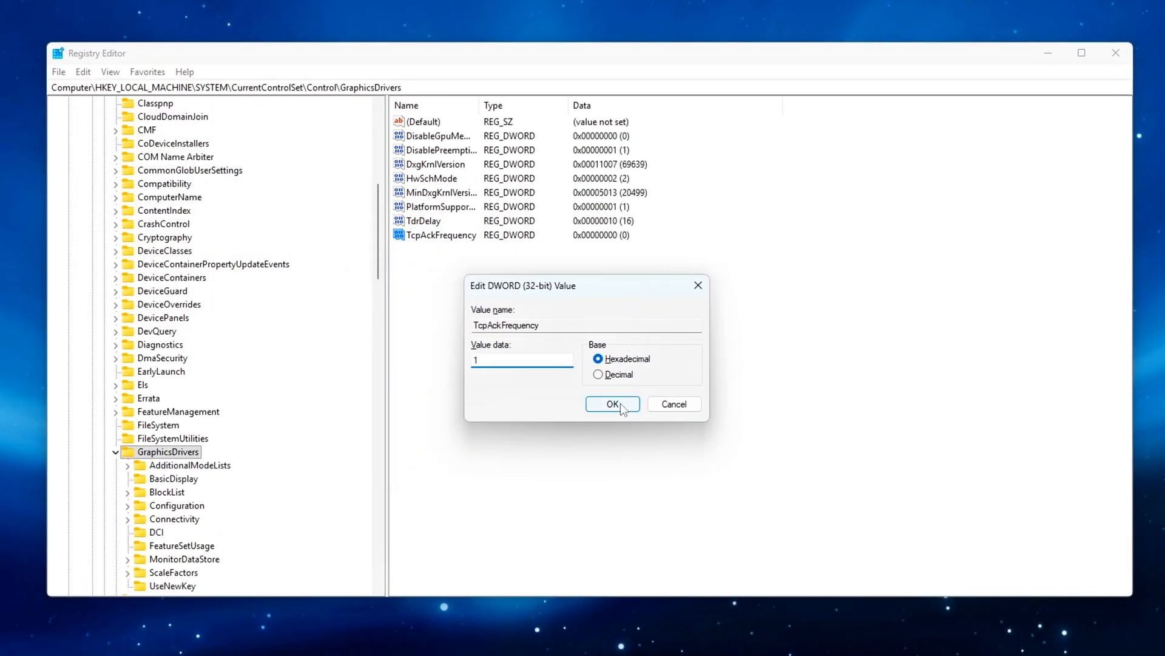
{"action": "left_click", "coordinate": [611, 403]}
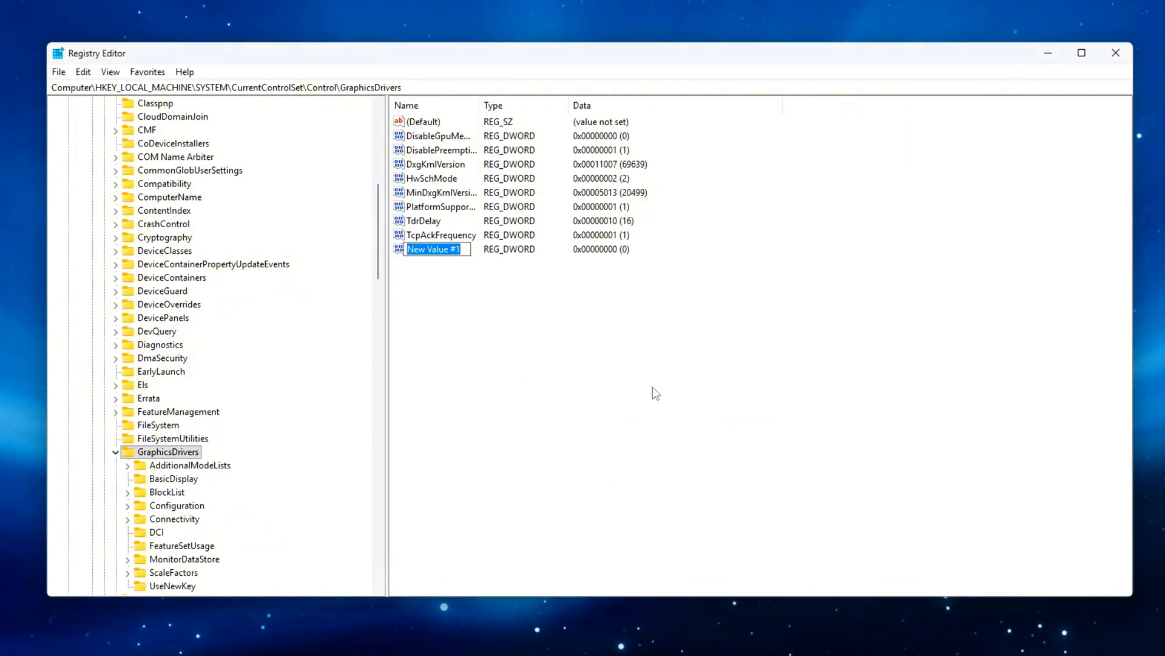
{"action": "double_click", "coordinate": [428, 248]}
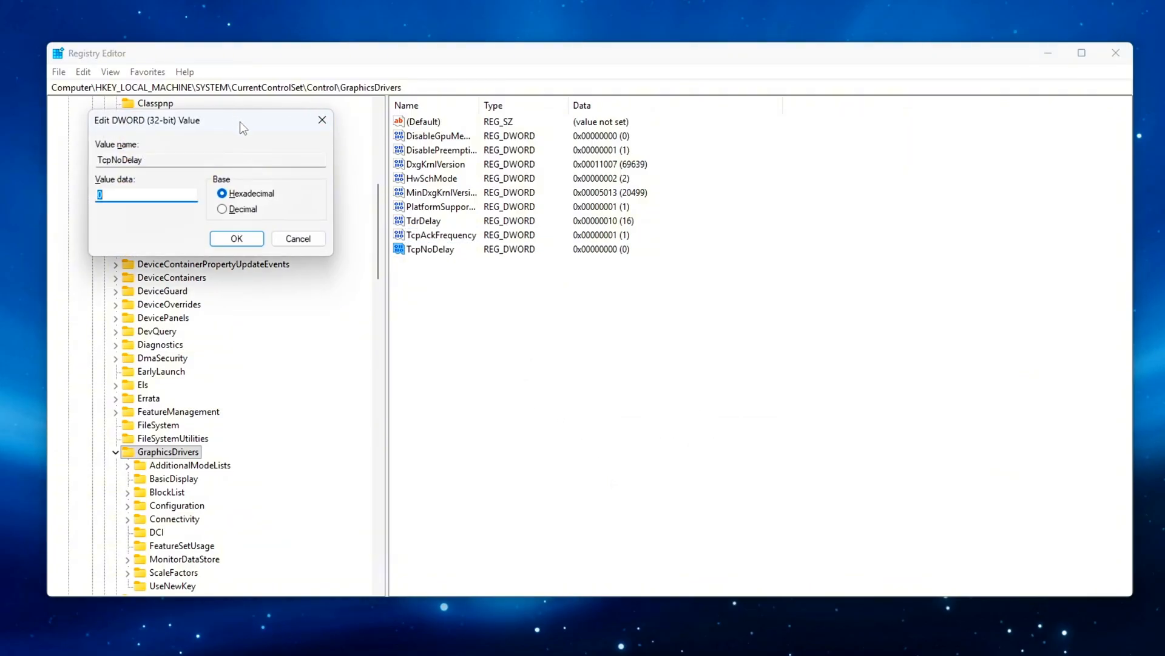
{"action": "type", "text": "1"}
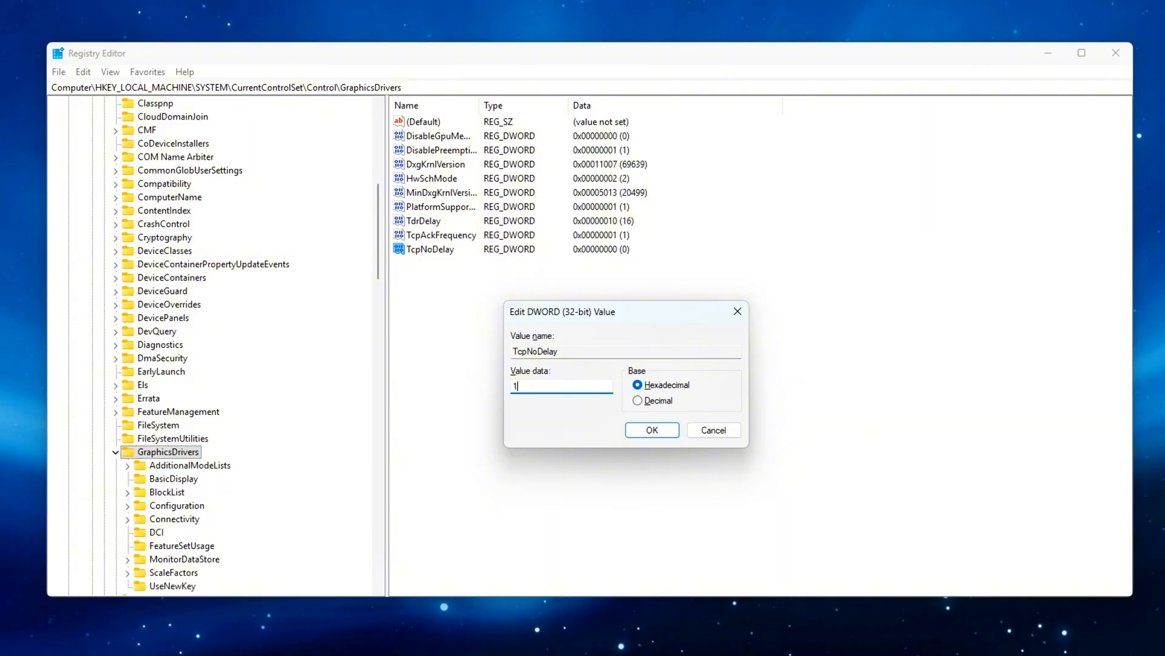
{"action": "left_click", "coordinate": [651, 430]}
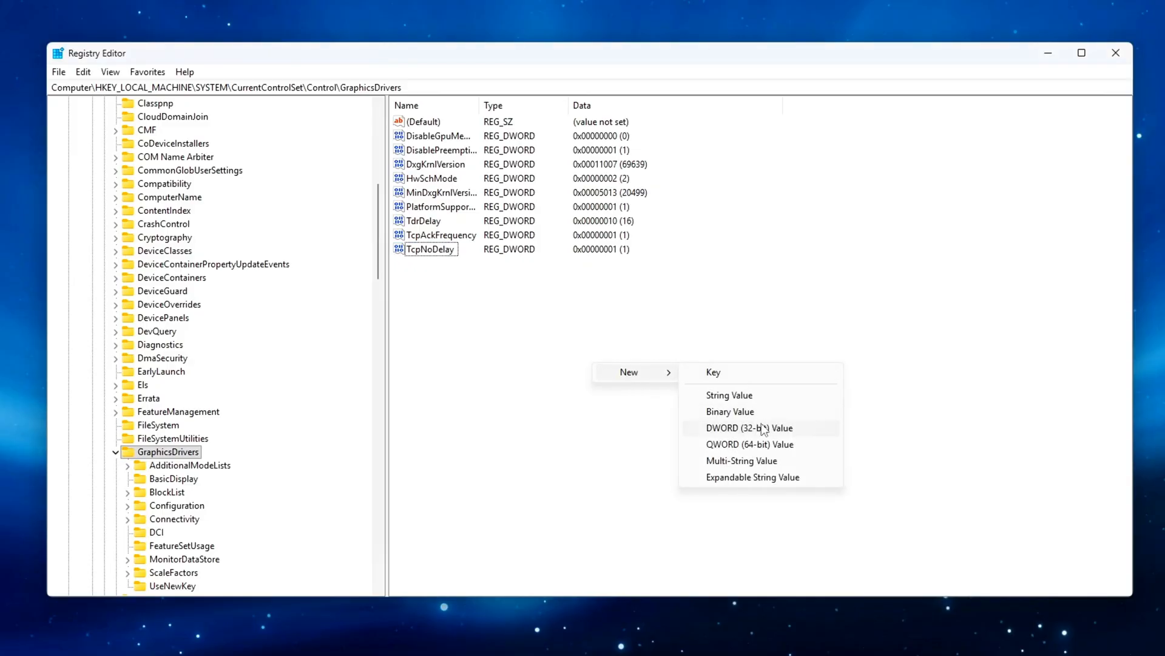
Step: Add TcpDelAckTicks at 0, TcpTimedWaitDelay at 48, and edit EnablePMTUBHDetect's data
{"action": "left_click", "coordinate": [749, 427]}
{"action": "type", "text": "TcpDelAckTicks"}
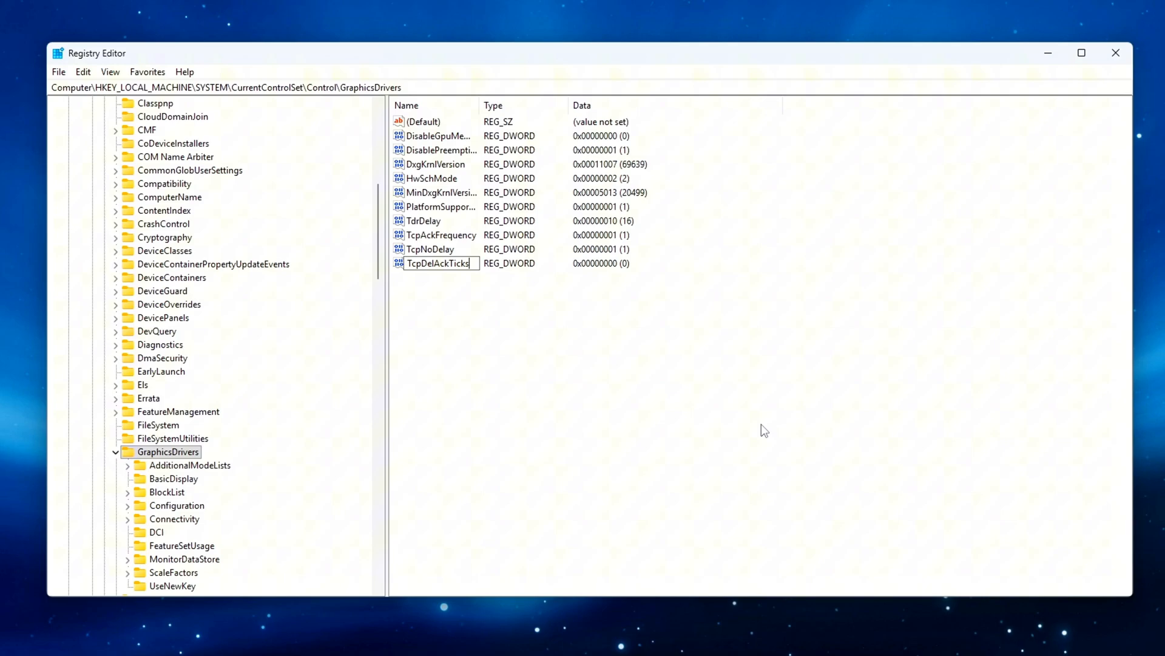
{"action": "double_click", "coordinate": [437, 263]}
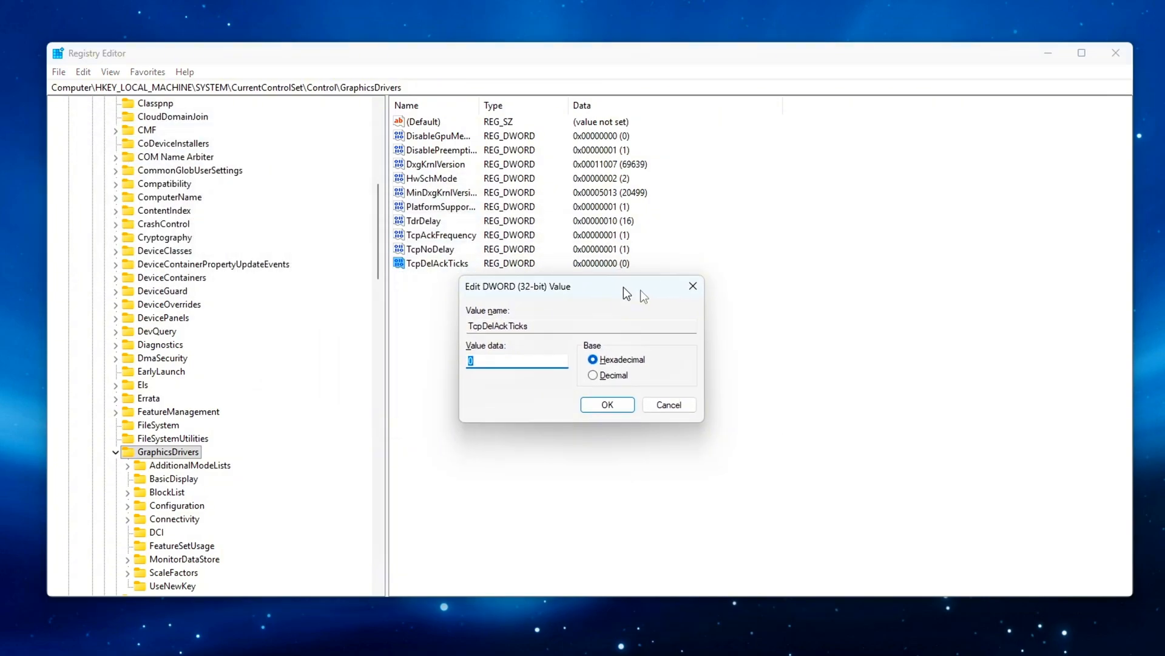
{"action": "left_click", "coordinate": [607, 405]}
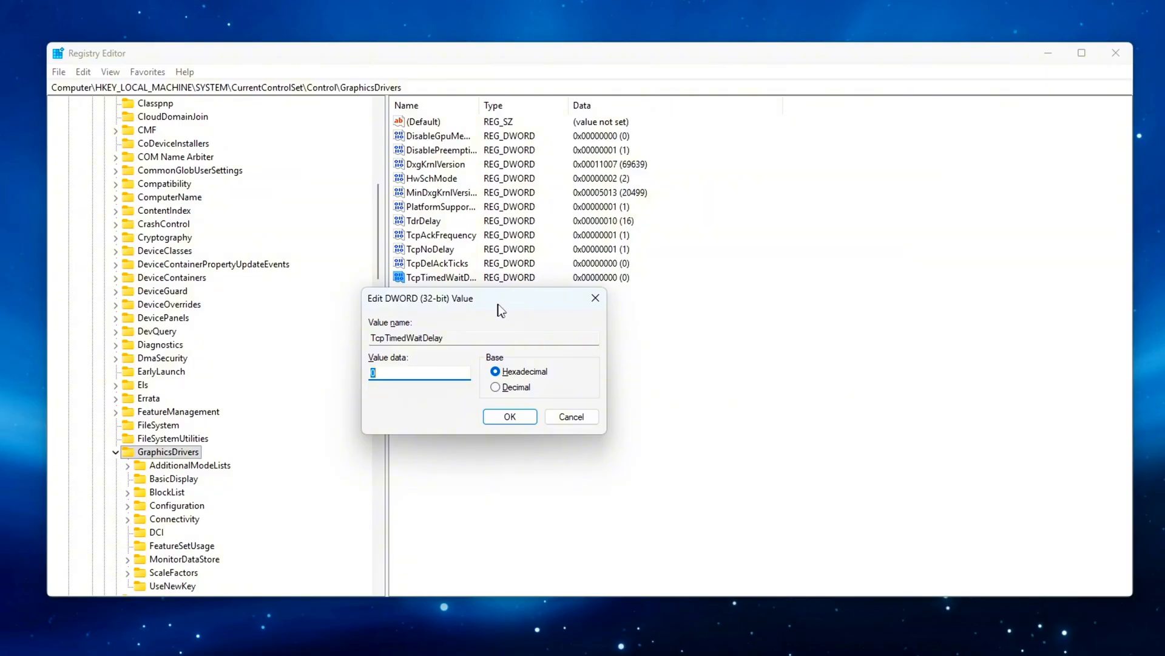
{"action": "left_click_drag", "start_coordinate": [498, 298], "coordinate": [650, 363]}
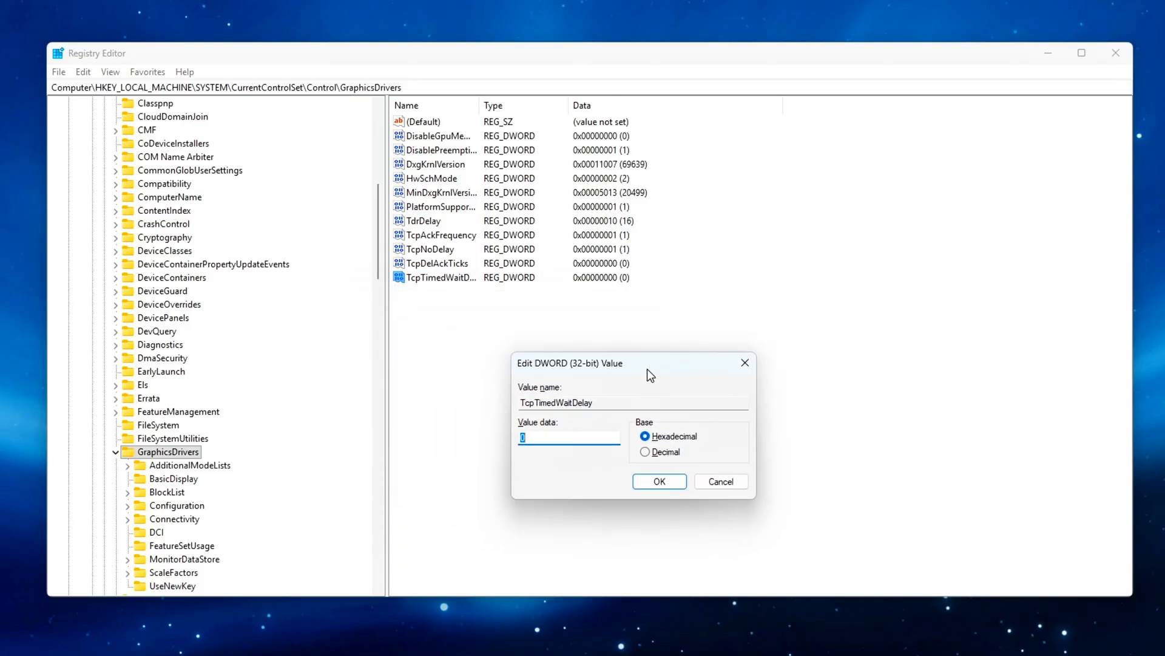
{"action": "left_click", "coordinate": [658, 480]}
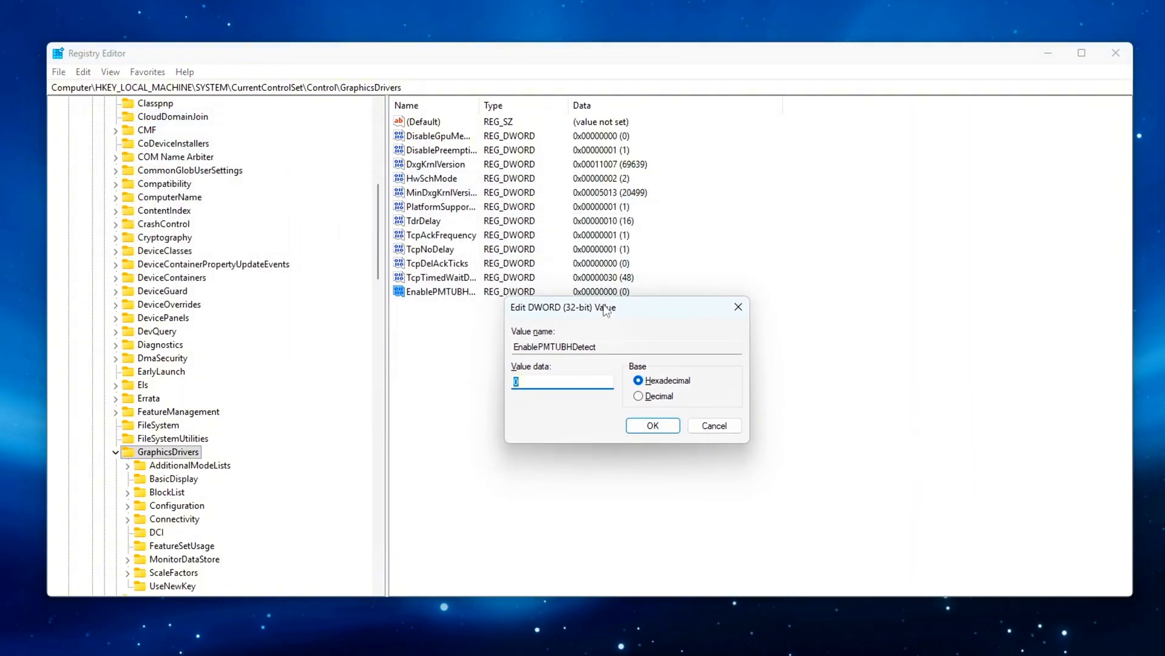
{"action": "left_click", "coordinate": [652, 424]}
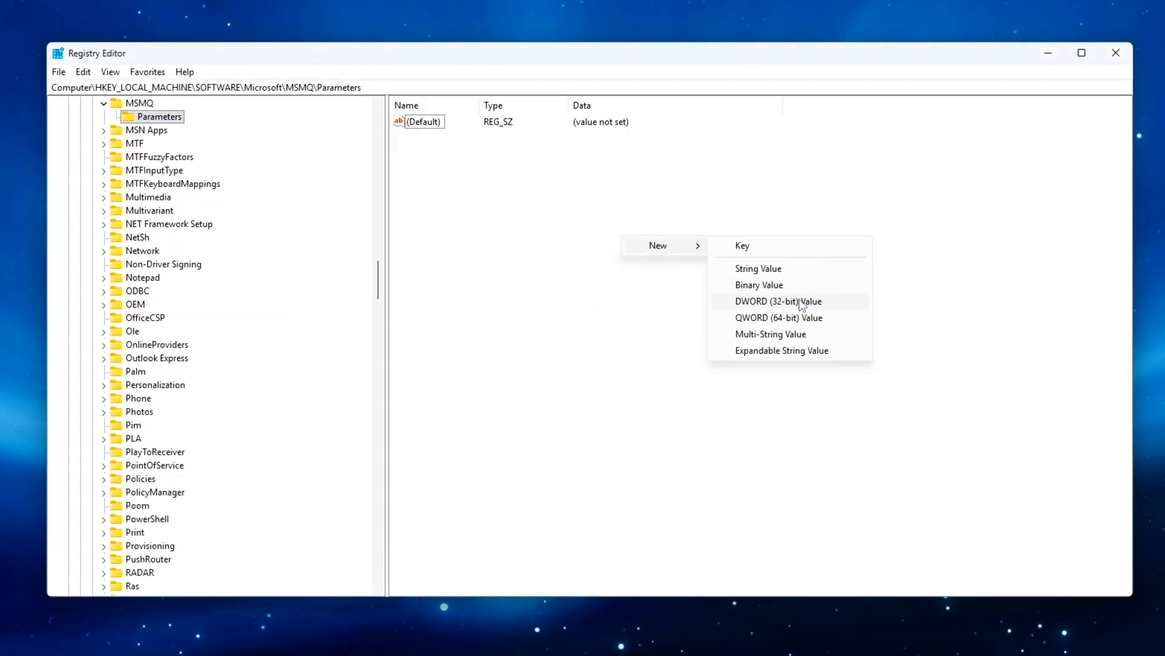
Step: Create a DWORD named TCPNoDelay in MSMQ Parameters and save its data as 1
{"action": "left_click", "coordinate": [779, 301]}
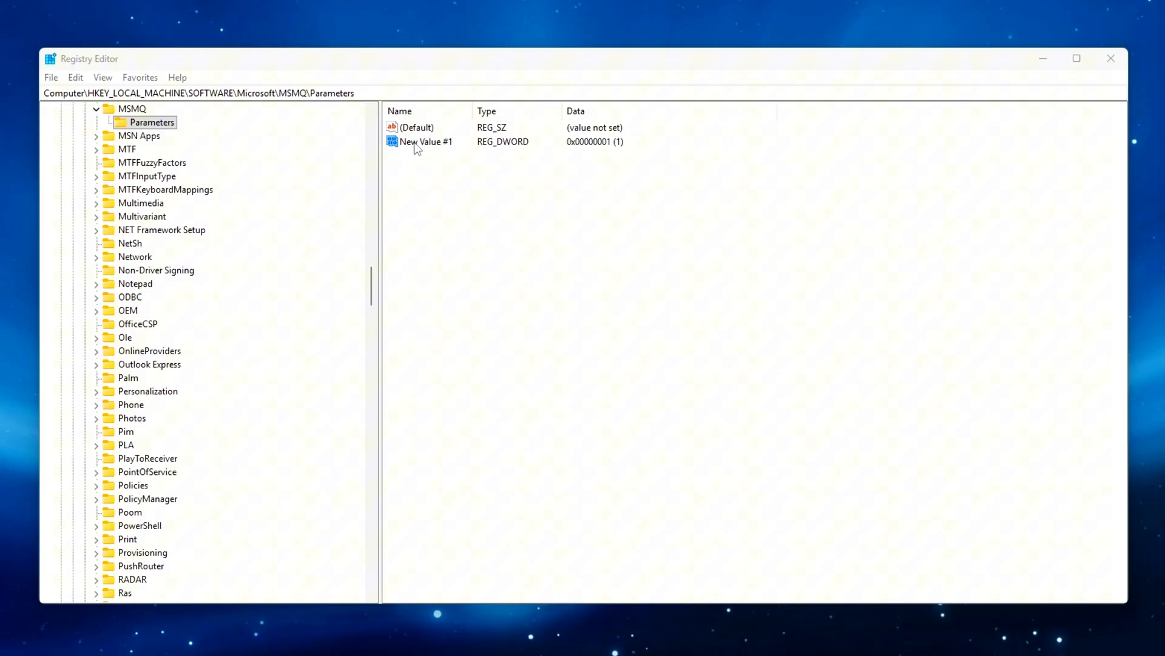
{"action": "type", "text": "TCPNoDelay"}
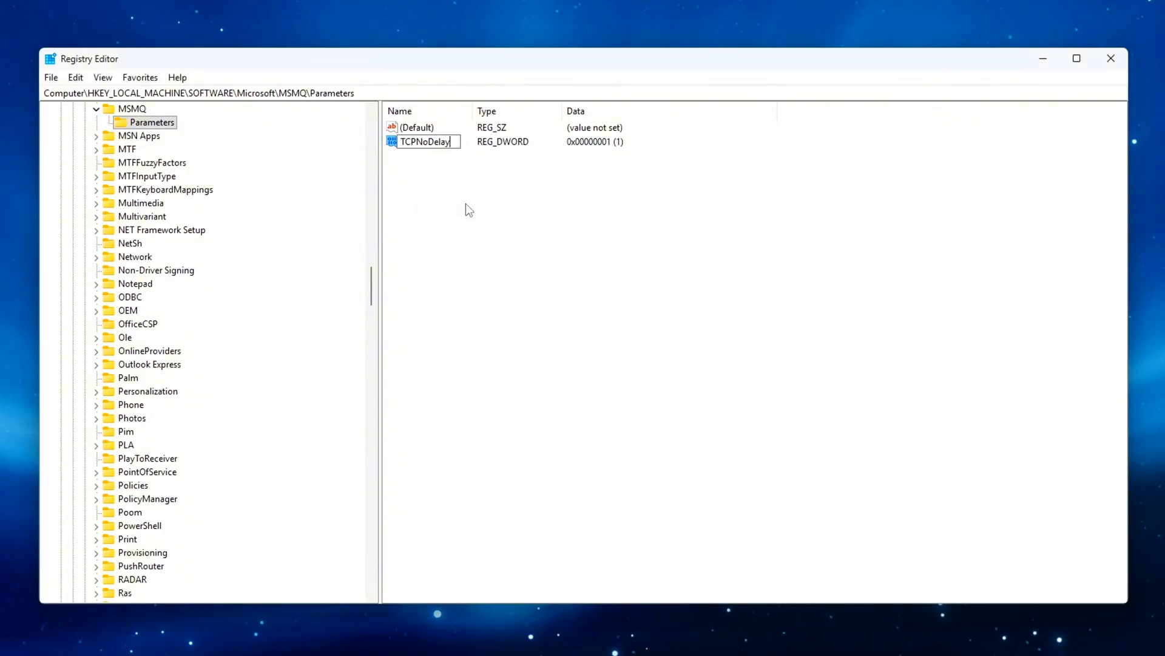
{"action": "double_click", "coordinate": [425, 142]}
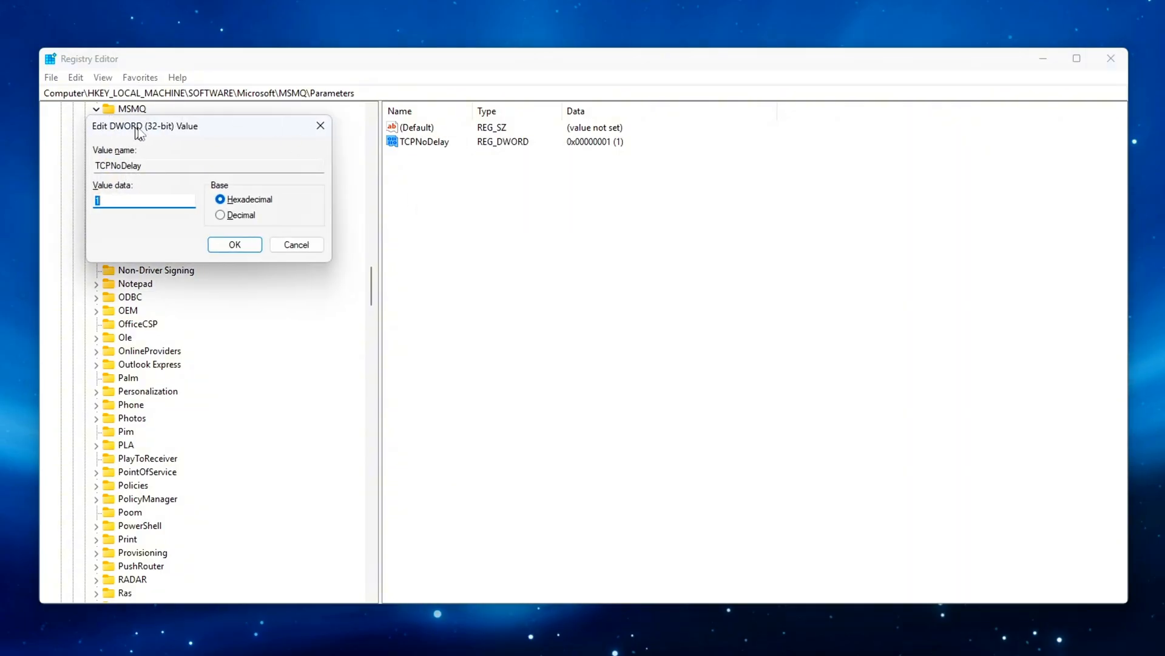
{"action": "left_click_drag", "start_coordinate": [209, 126], "coordinate": [685, 216]}
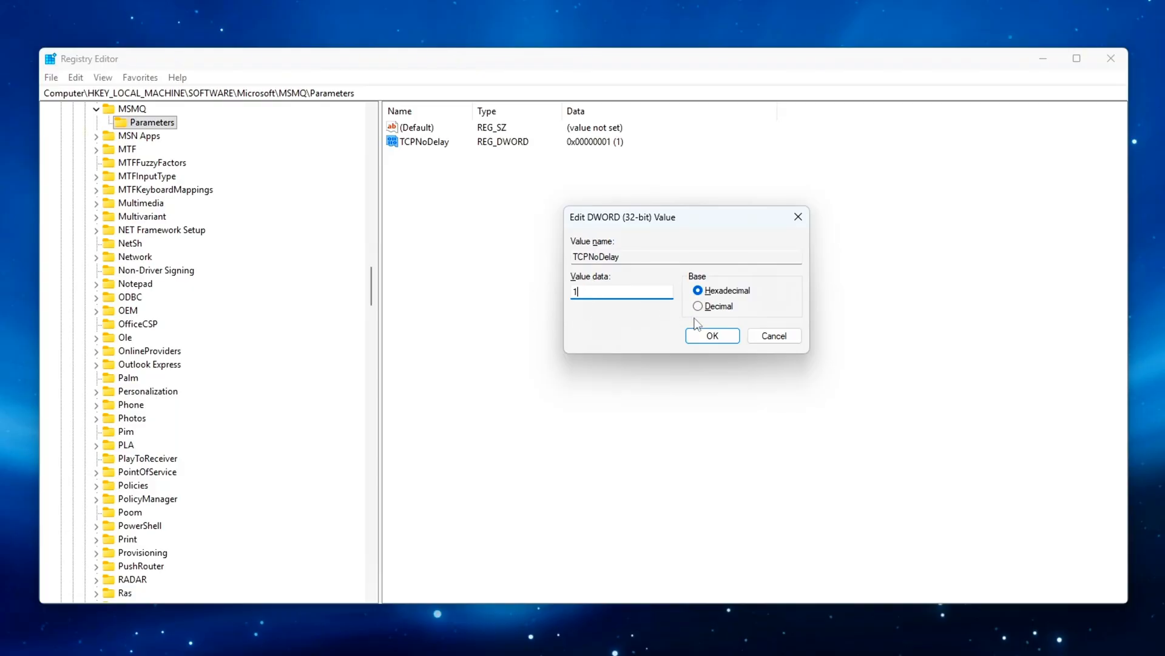
{"action": "left_click", "coordinate": [711, 335]}
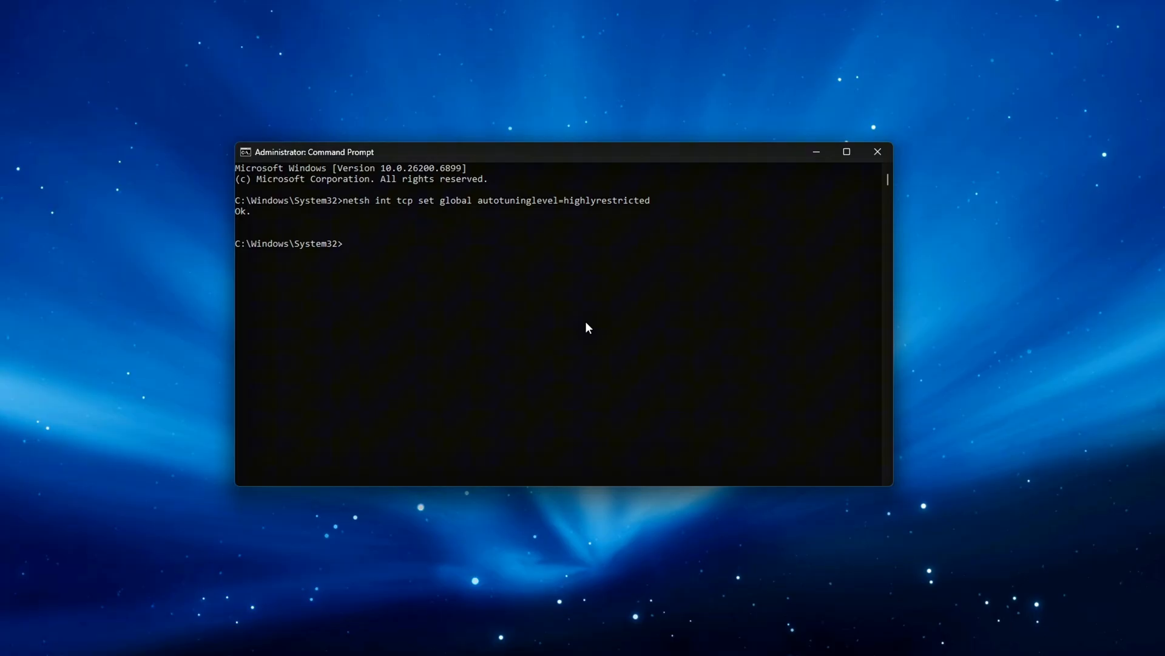
Step: Run netsh int tcp set global rss=enabled and ecncapability=disabled
{"action": "type", "text": "netsh int tcp set global rss=enabled"}
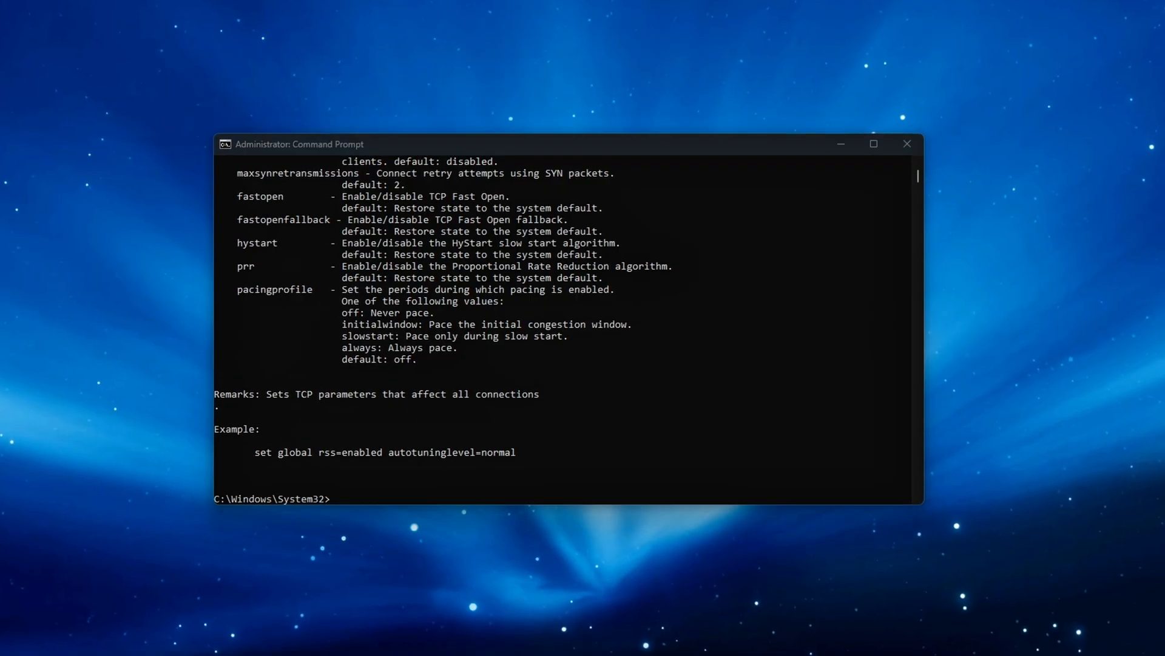
{"action": "type", "text": "netsh int tcp set global ecncapability=disabled"}
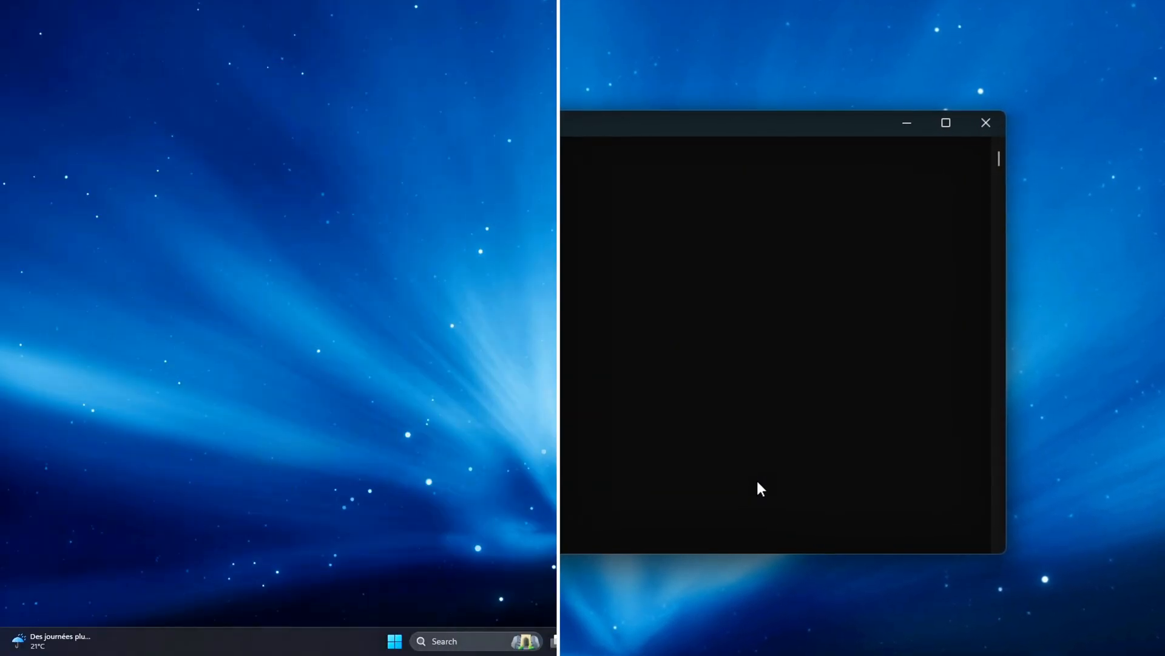
Step: Search for cmd and launch Command Prompt as administrator
{"action": "left_click", "coordinate": [986, 122]}
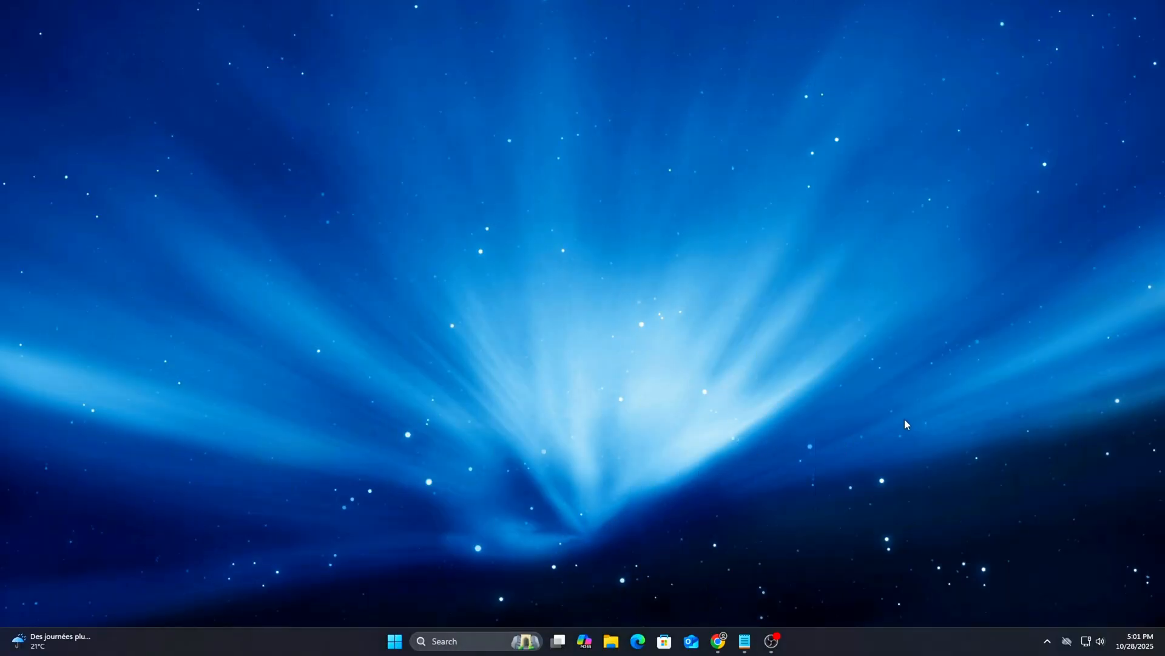
{"action": "type", "text": "cmd"}
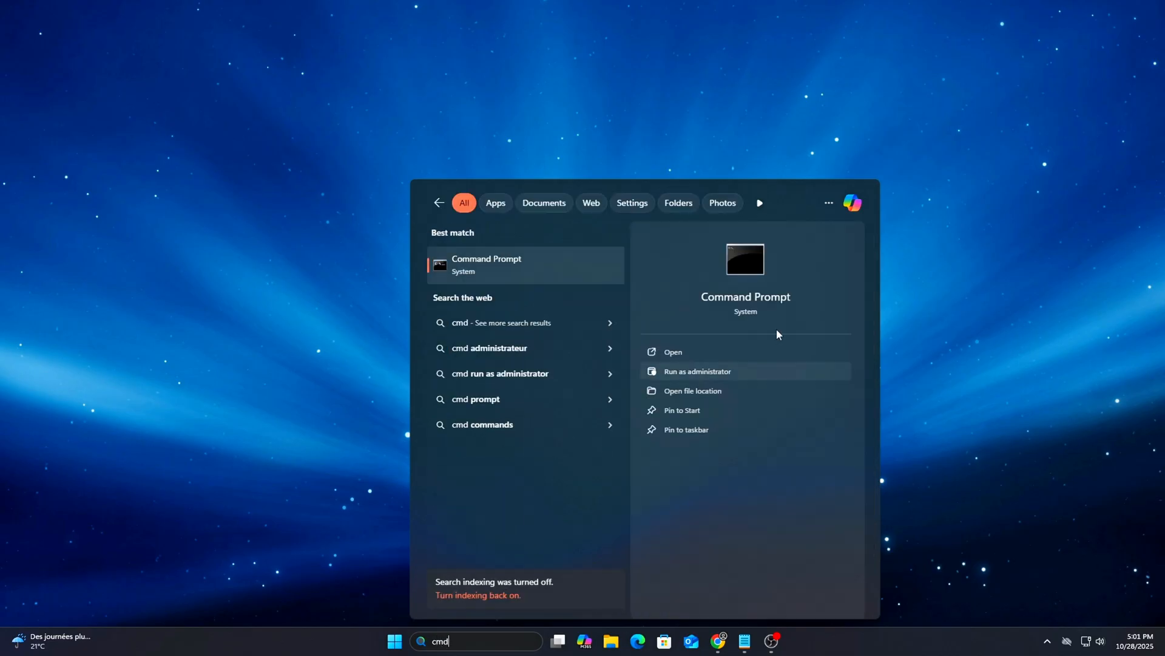
{"action": "left_click", "coordinate": [696, 371]}
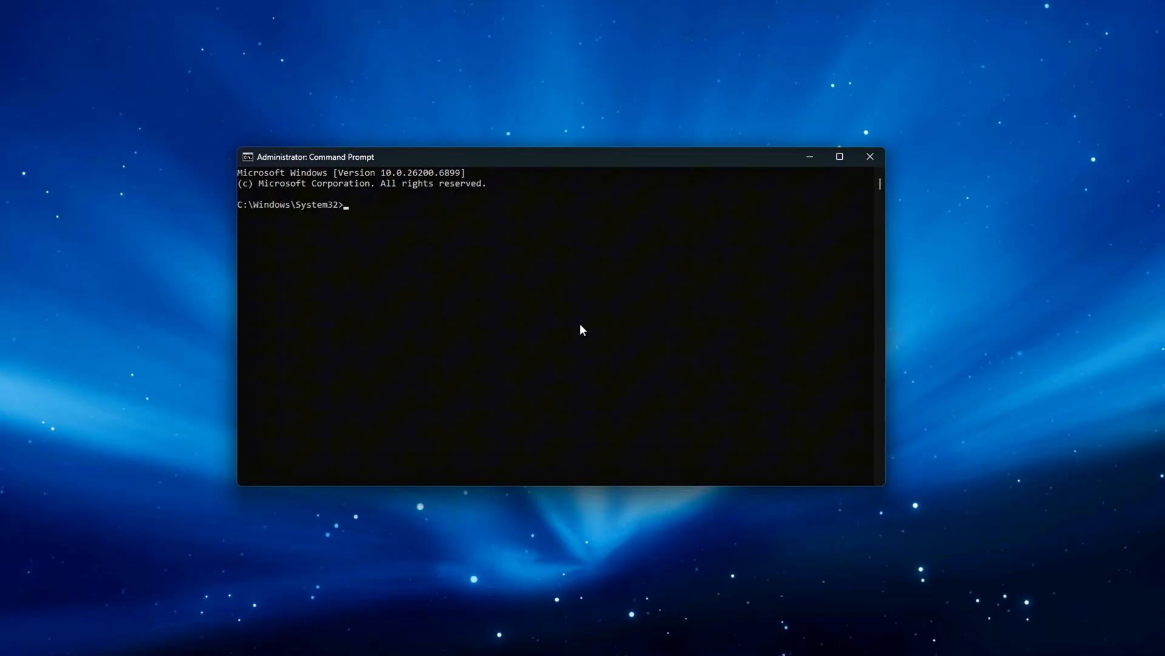
Step: Set TCP globals autotuninglevel=highlyrestricted and rss=enabled with netsh
{"action": "type", "text": "netsh int tcp set global autotuninglevel=highlyrestricted"}
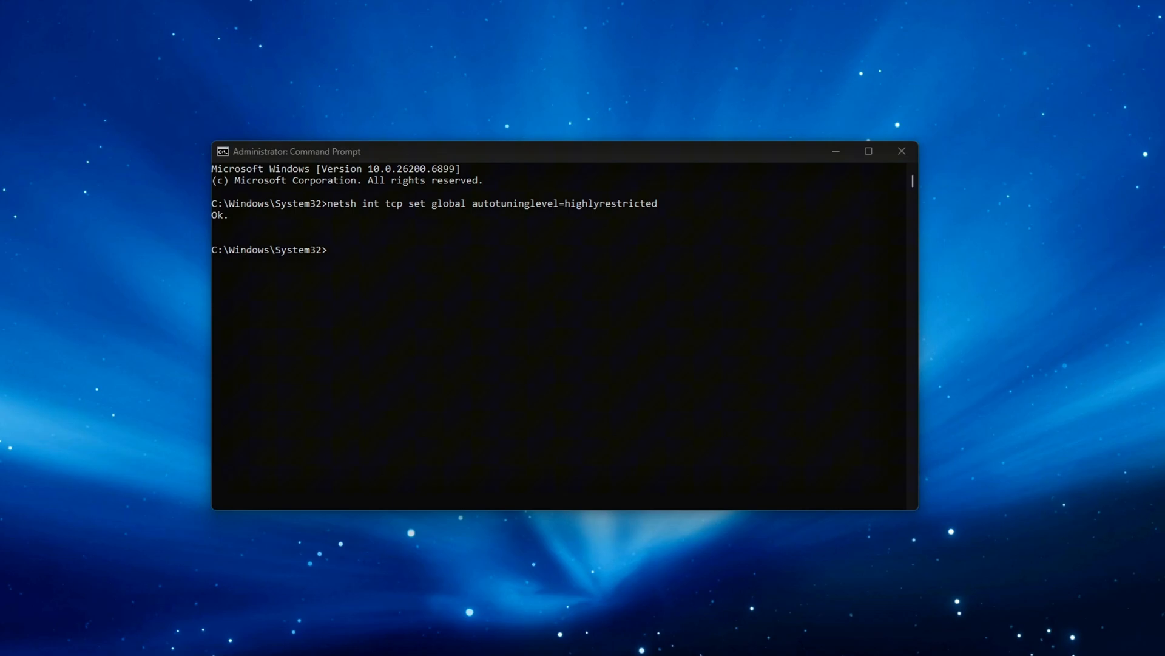
{"action": "type", "text": "netsh int tcp set global rss=enabled"}
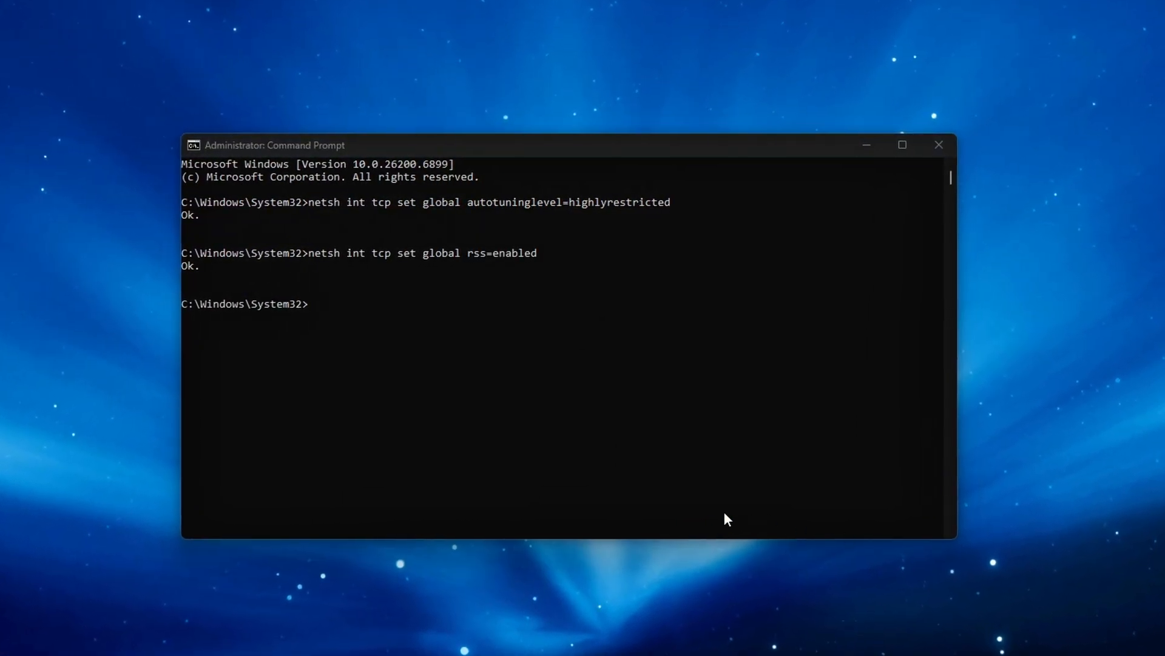
{"action": "mouse_move", "coordinate": [573, 325]}
{"action": "type", "text": "netsh int tcp set global chimney=disabled"}
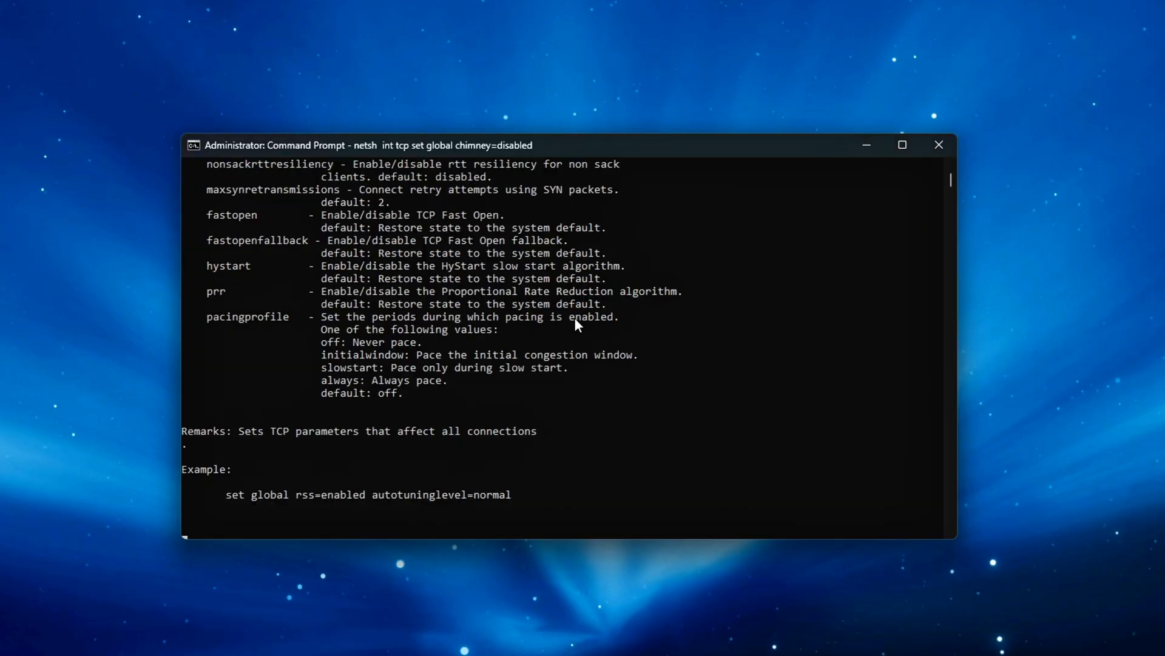
{"action": "key", "text": "Enter"}
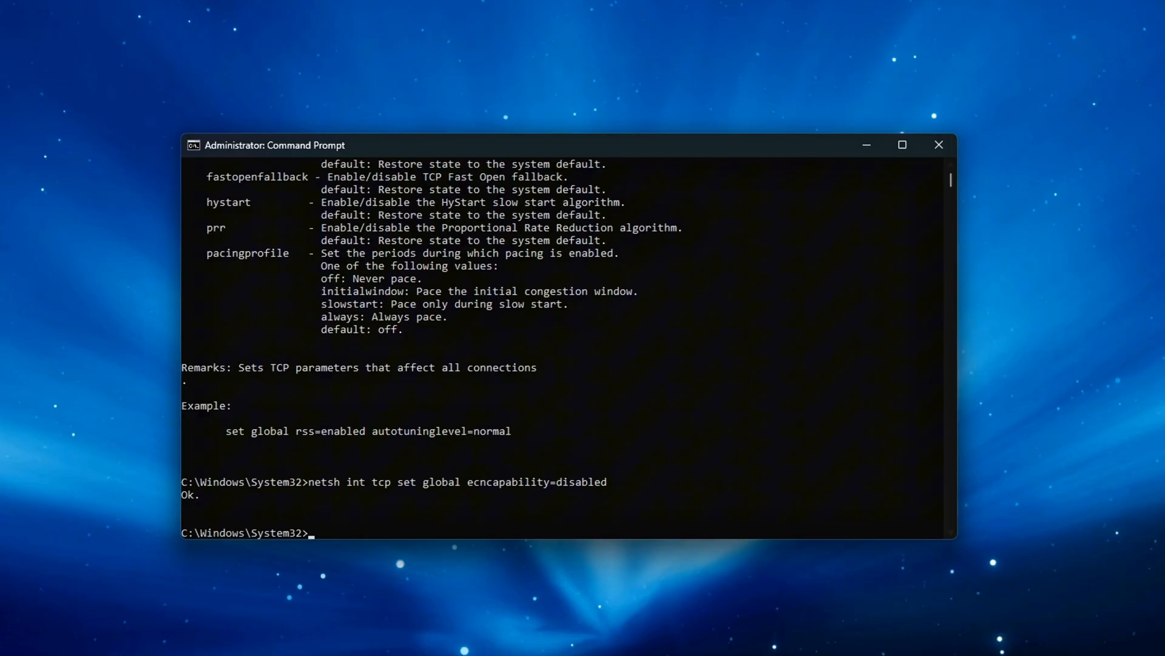
{"action": "mouse_move", "coordinate": [768, 393]}
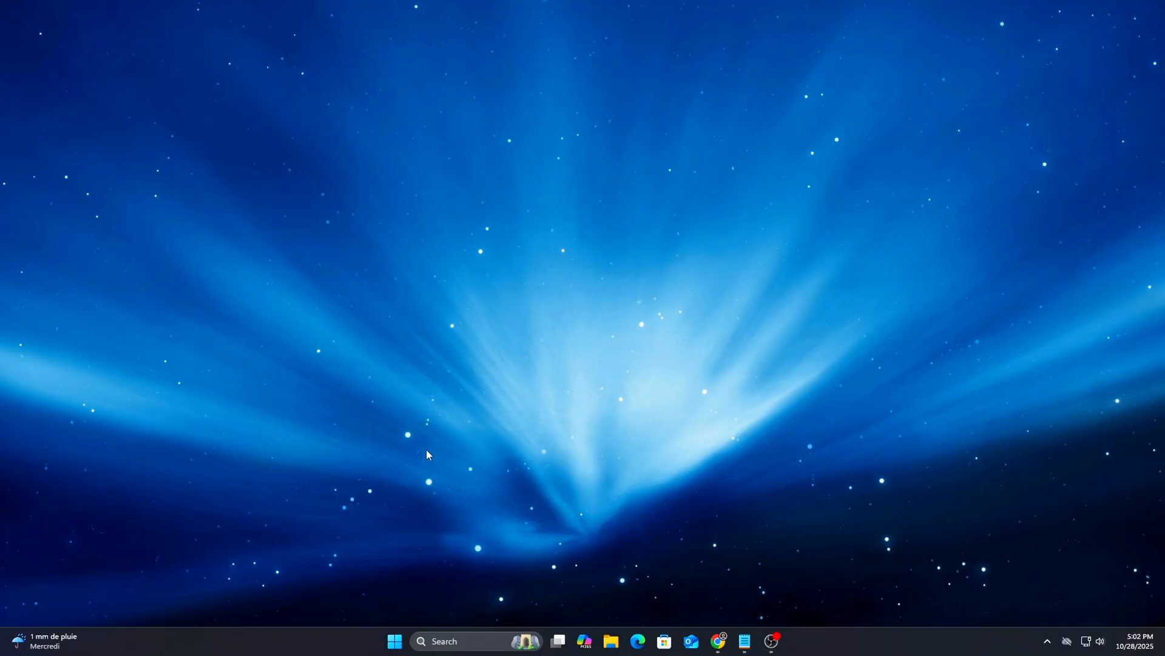
Step: Untick 'Allow the computer to turn off this device' on the Intel Gigabit CT adapter's Power Management
{"action": "right_click", "coordinate": [395, 641]}
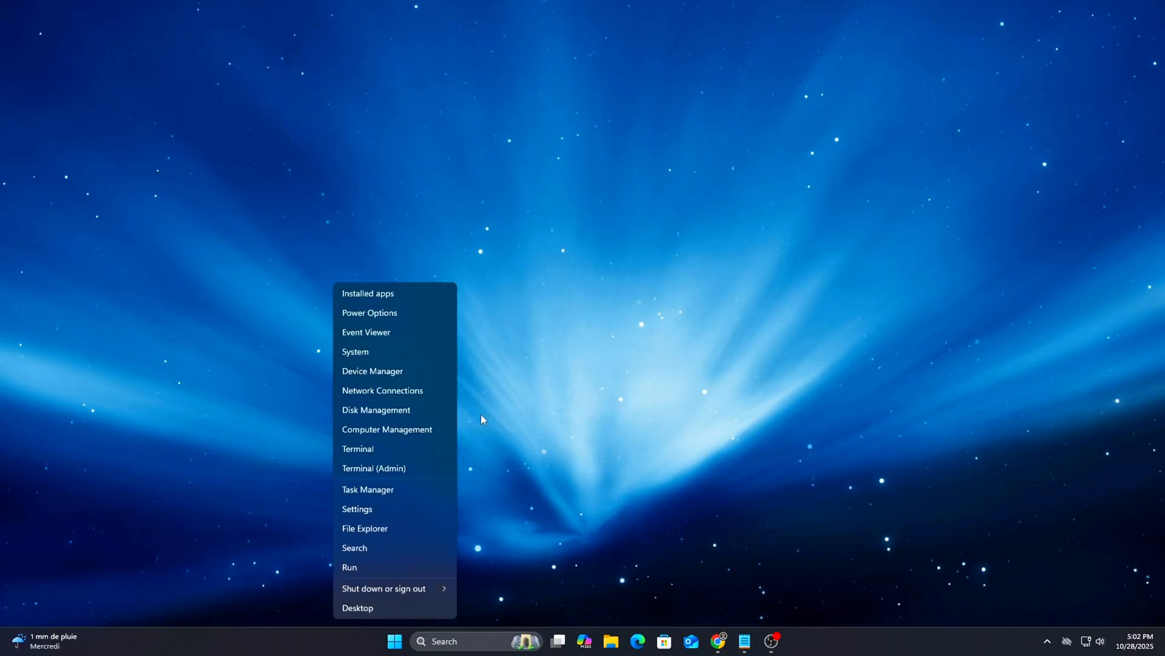
{"action": "left_click", "coordinate": [371, 371]}
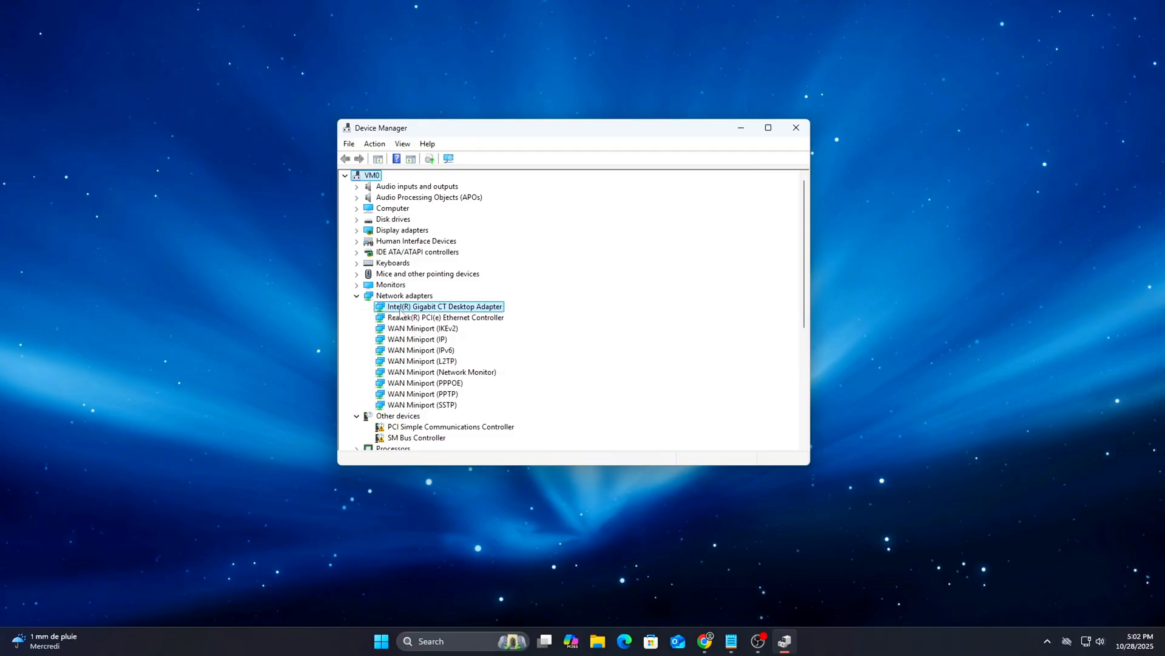
{"action": "double_click", "coordinate": [444, 306]}
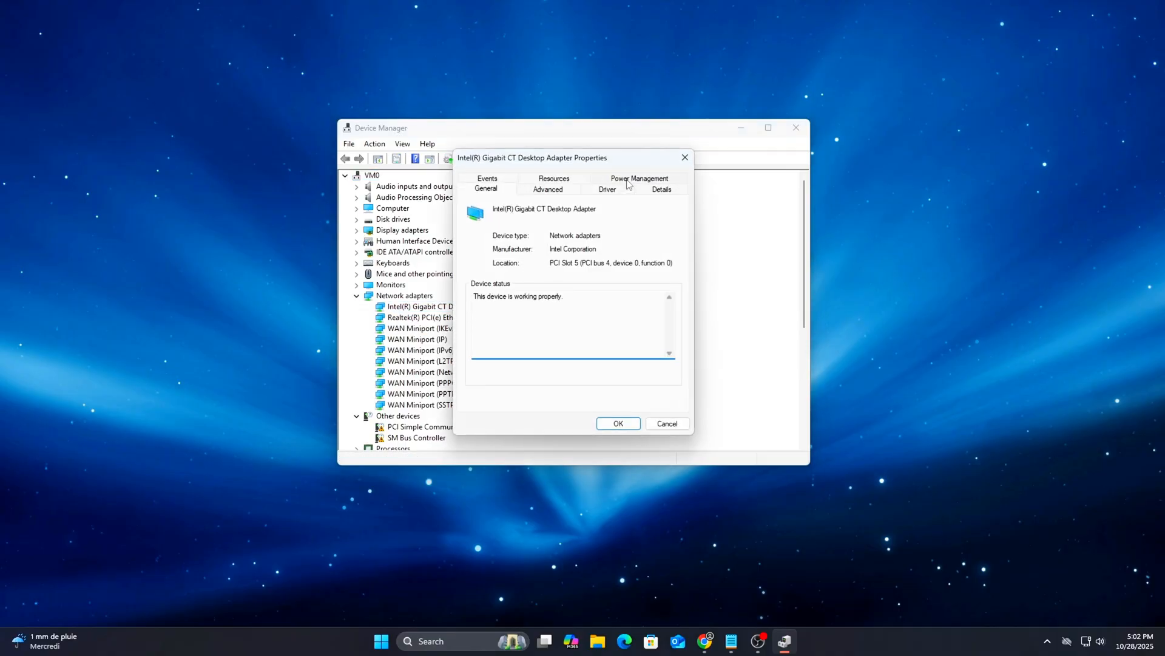
{"action": "left_click", "coordinate": [639, 179]}
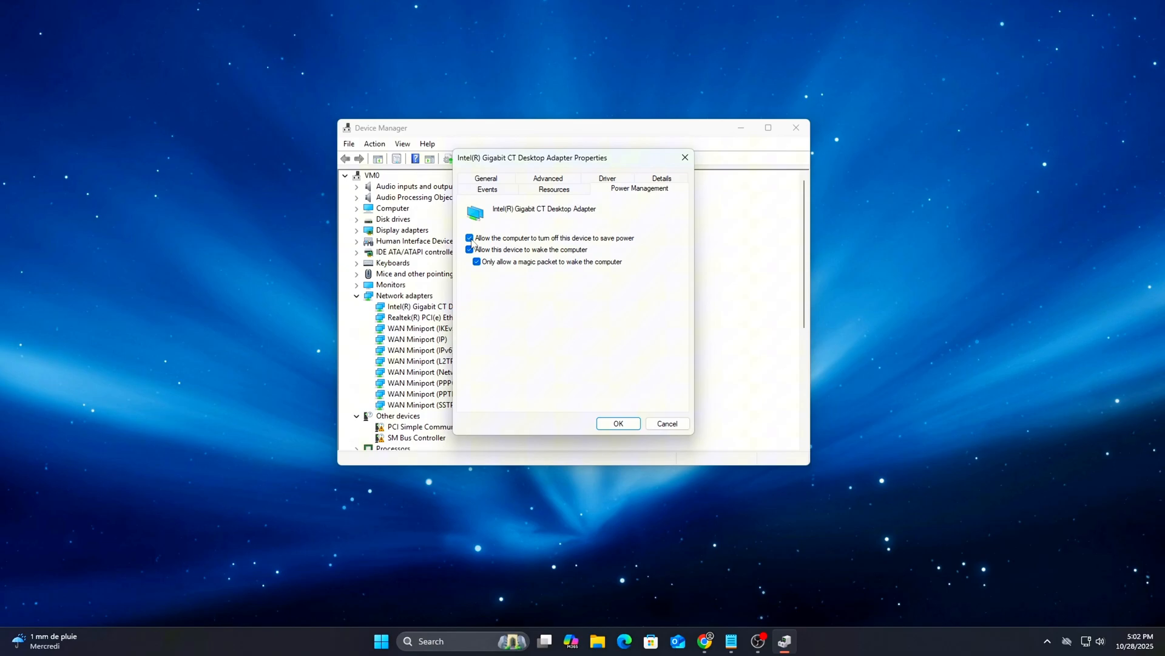
{"action": "left_click", "coordinate": [470, 237]}
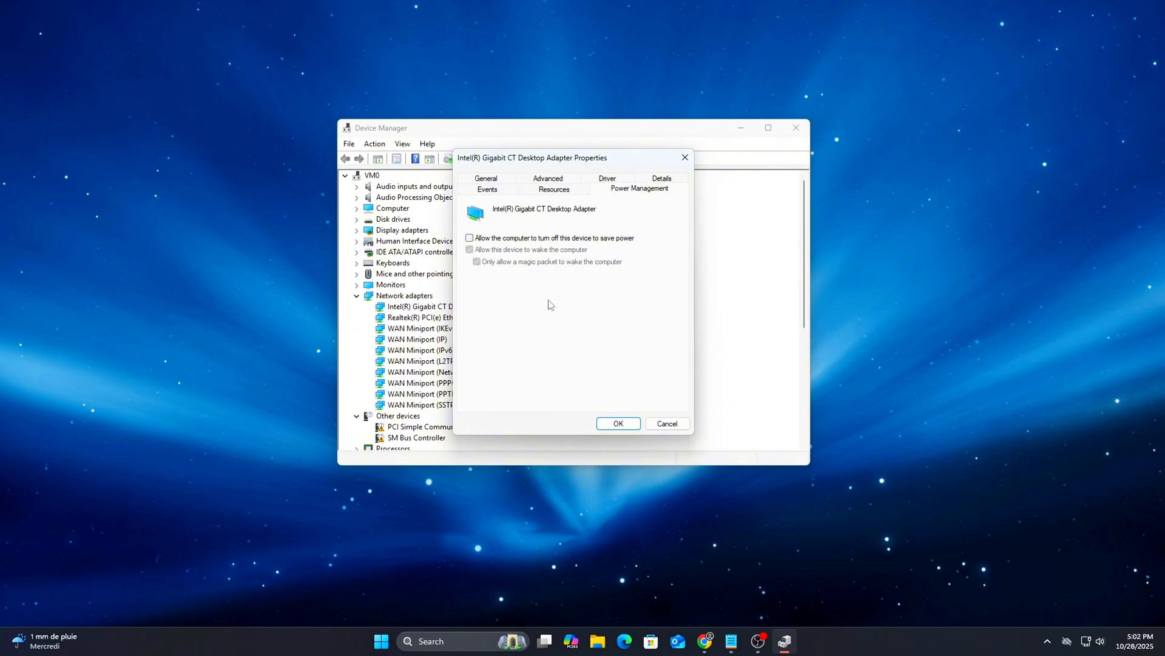
Step: In an administrator Command Prompt, run powercfg setting STANDBYIDLE and NETWORKIDLE to 0
{"action": "type", "text": "cmd"}
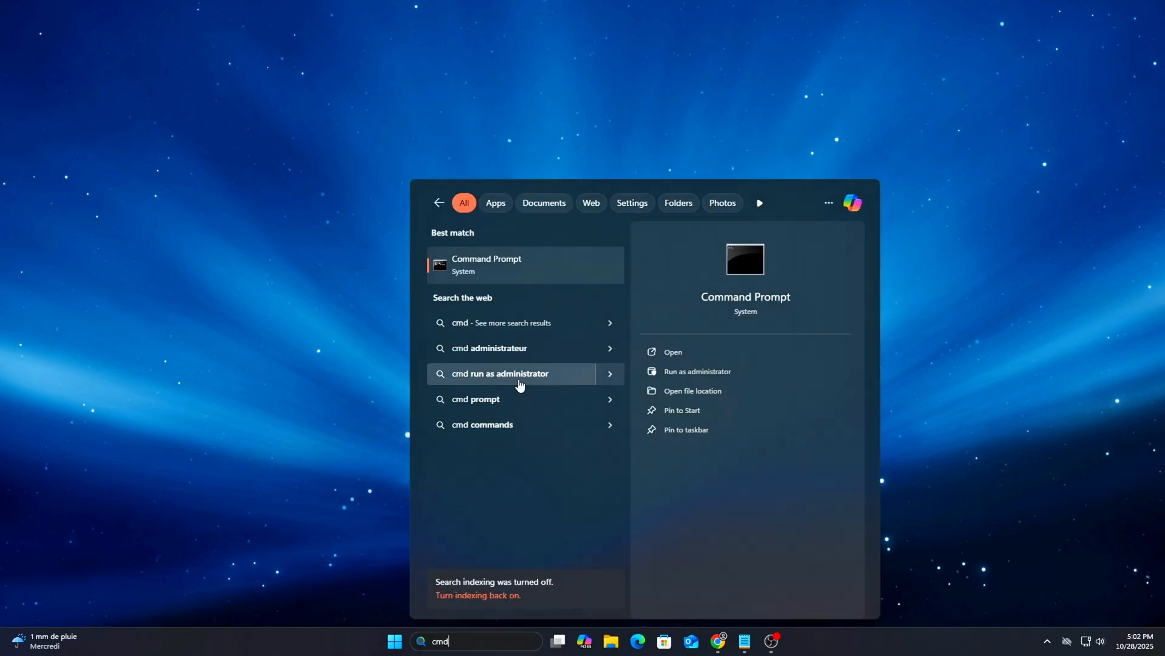
{"action": "left_click", "coordinate": [695, 371]}
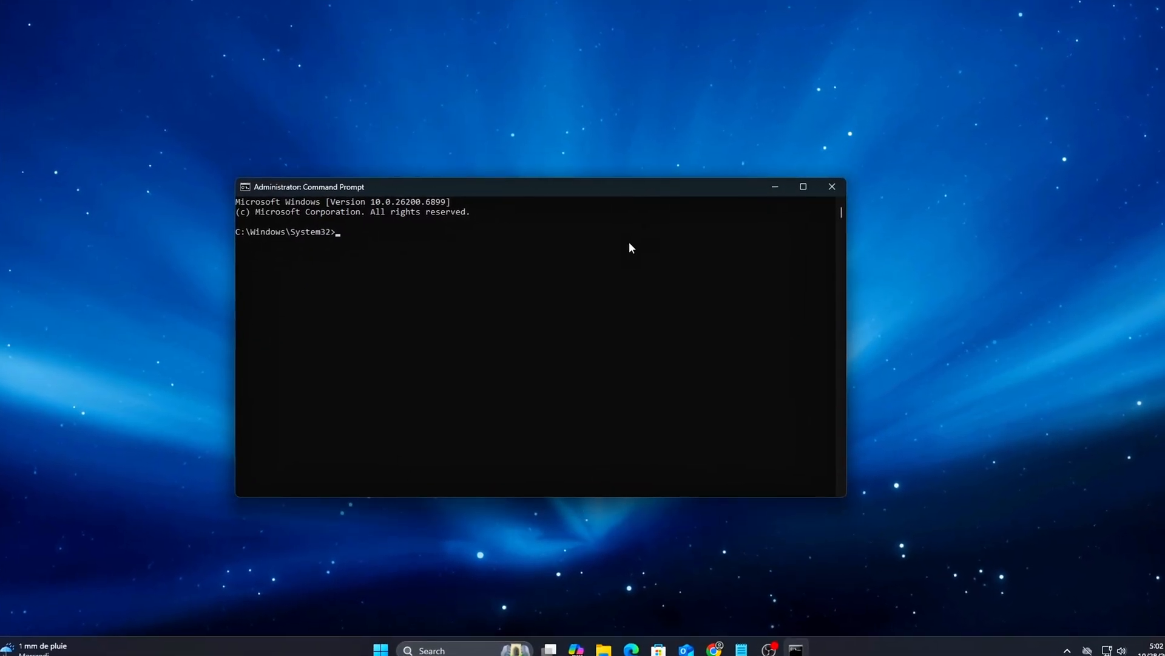
{"action": "type", "text": "powercfg -setacvalueindex SCHEME_CURRENT SUB_SLEEP STANDBYIDLE 0"}
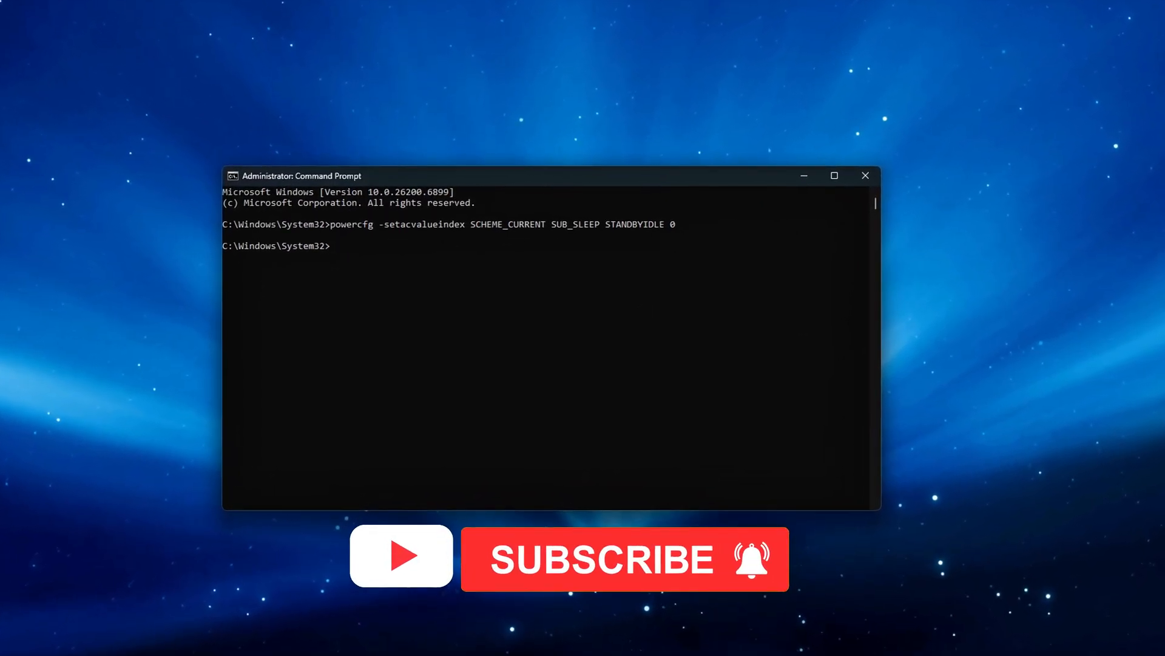
{"action": "type", "text": "powercfg -setacvalueindex SCHEME_CURRENT SUB_SLEEP NETWORKIDLE 0"}
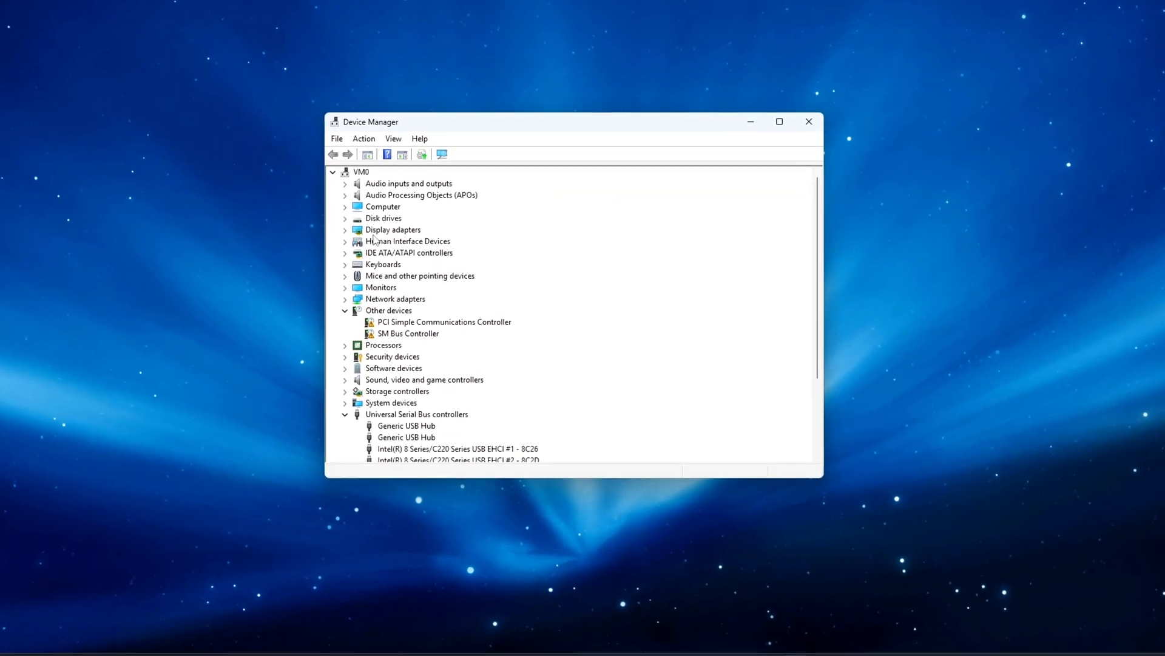
Step: Open the Intel Gigabit adapter's Advanced properties from Network adapters in Device Manager
{"action": "left_click", "coordinate": [345, 299]}
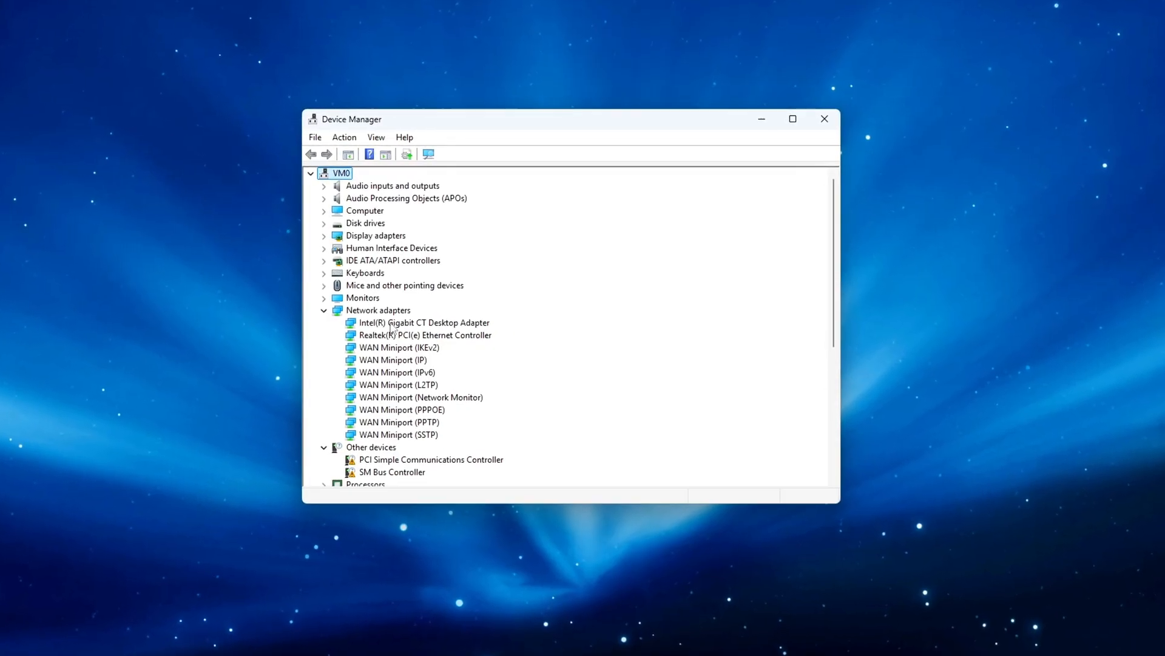
{"action": "double_click", "coordinate": [425, 322]}
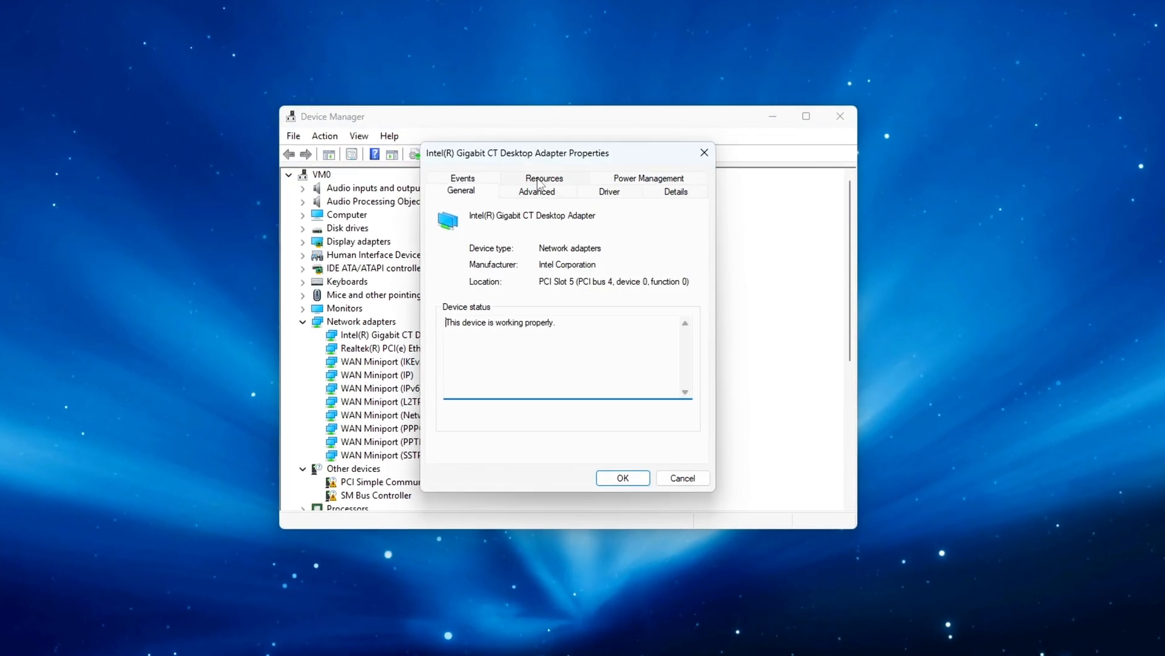
{"action": "left_click", "coordinate": [536, 192]}
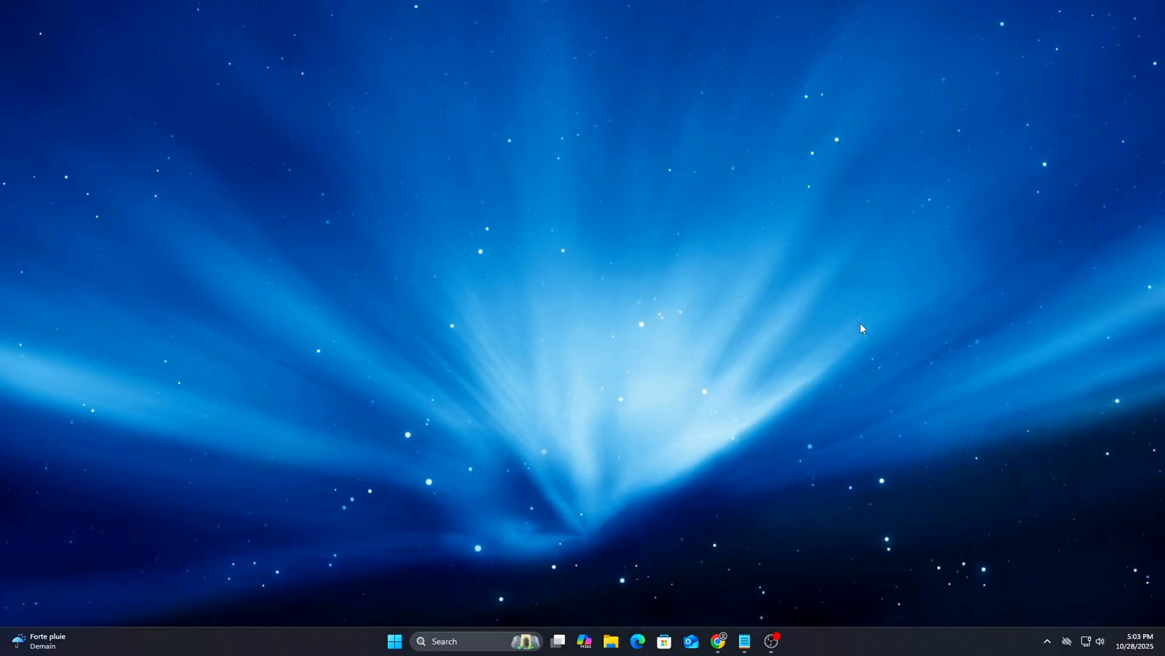
{"action": "right_click", "coordinate": [395, 640]}
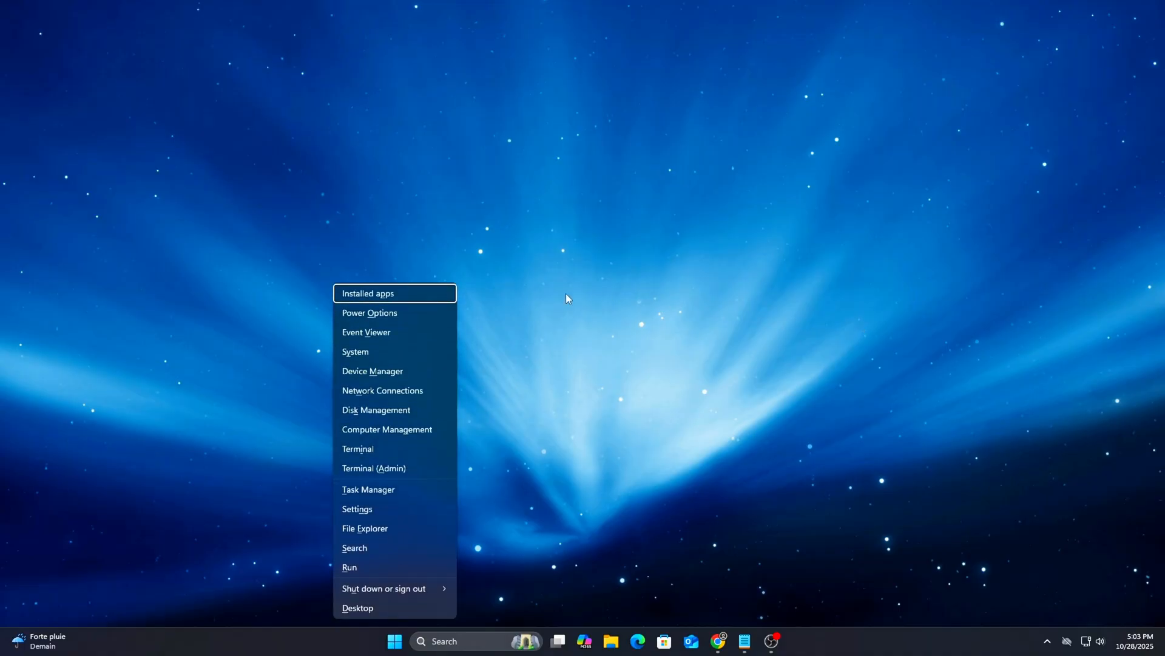
{"action": "left_click", "coordinate": [373, 371]}
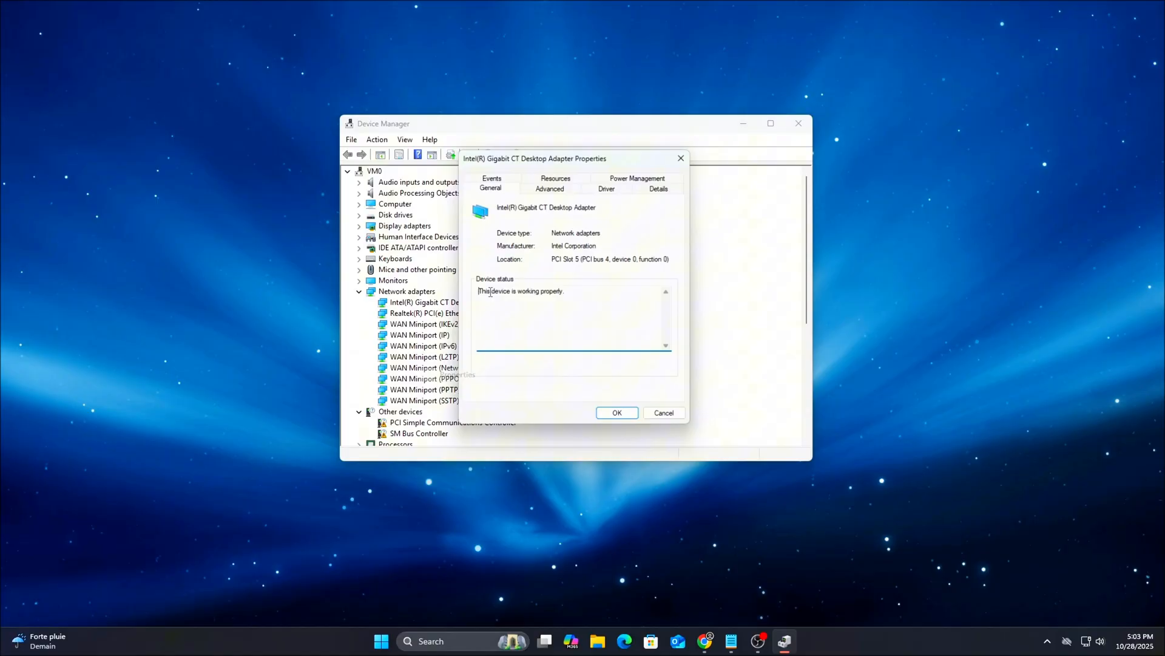
{"action": "left_click", "coordinate": [549, 184]}
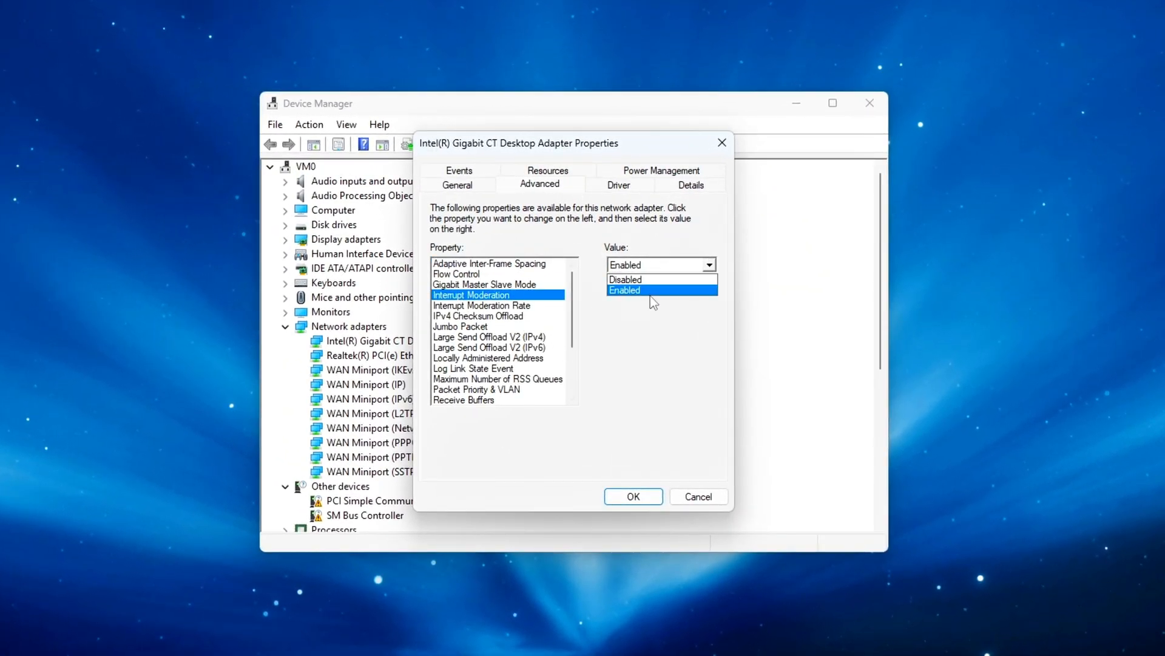
Step: Set Large Send Offload V2 (IPv6) to Disabled, also checking LSO IPv4 and Flow Control
{"action": "left_click", "coordinate": [624, 279]}
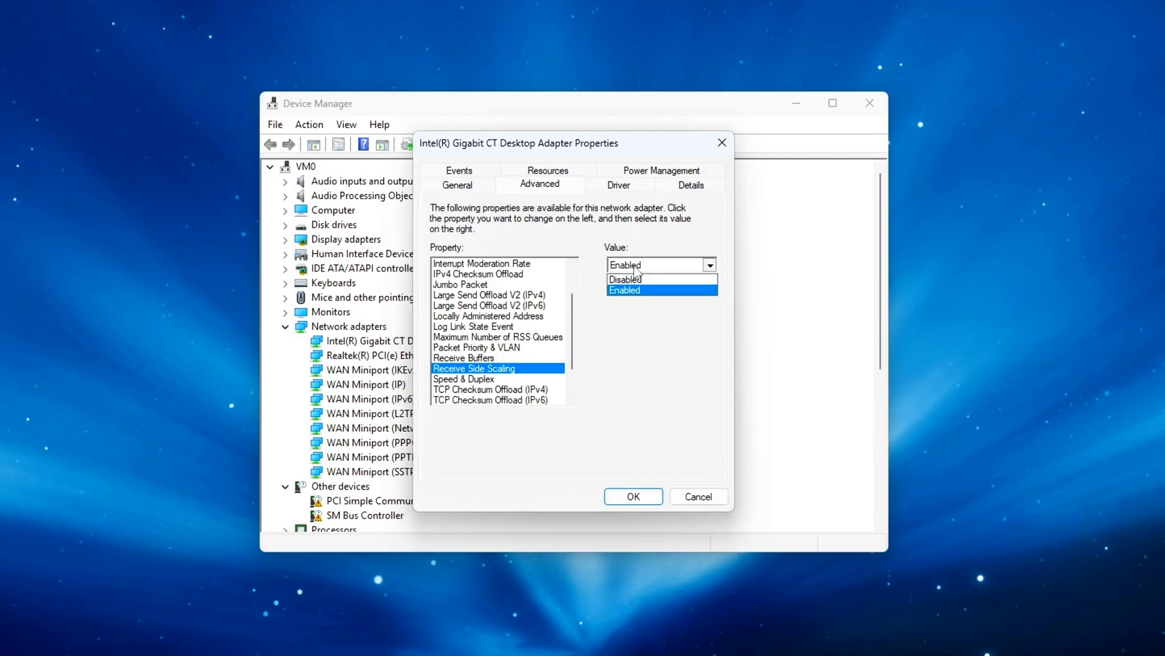
{"action": "left_click", "coordinate": [623, 290]}
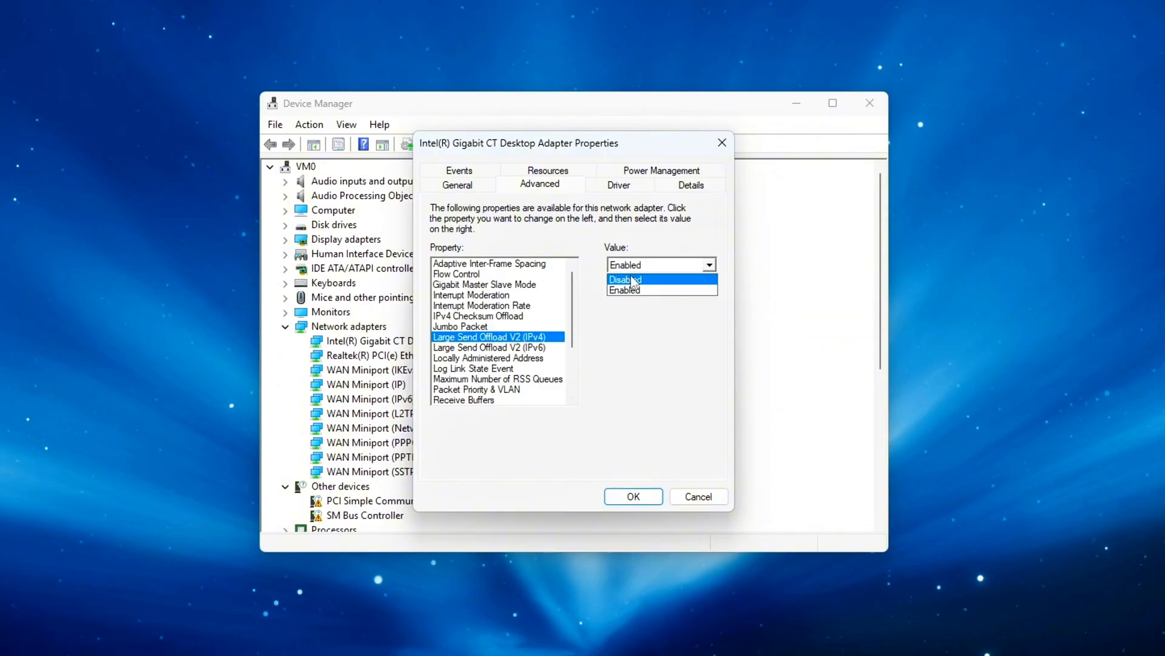
{"action": "left_click", "coordinate": [623, 289]}
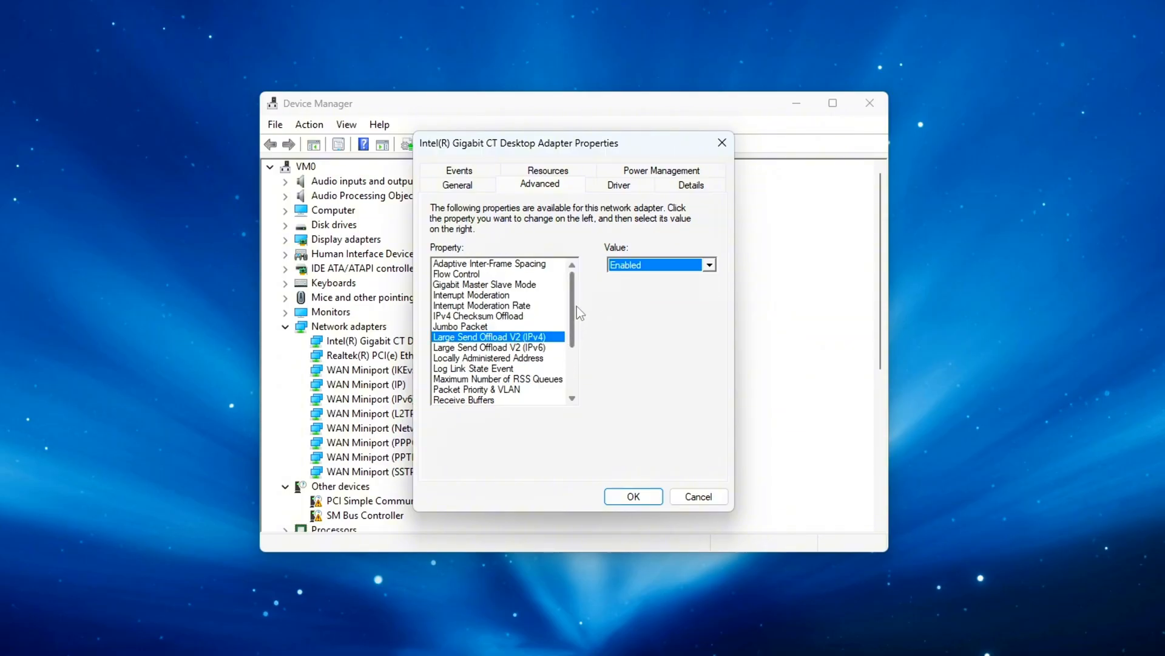
{"action": "left_click", "coordinate": [488, 347]}
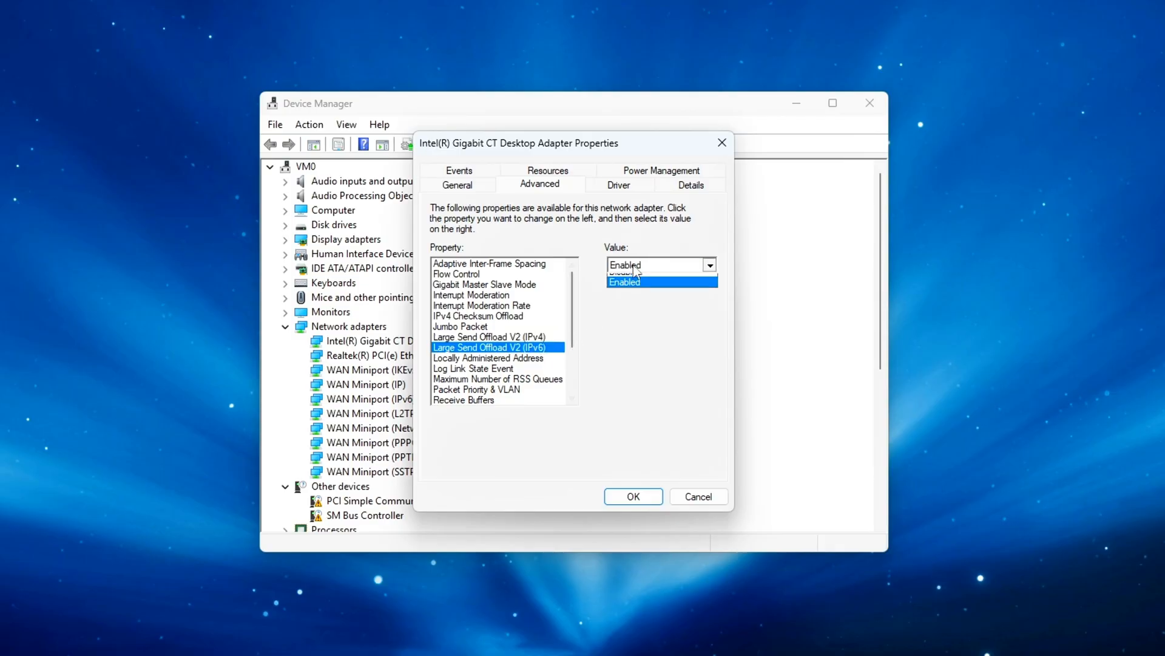
{"action": "left_click", "coordinate": [623, 273]}
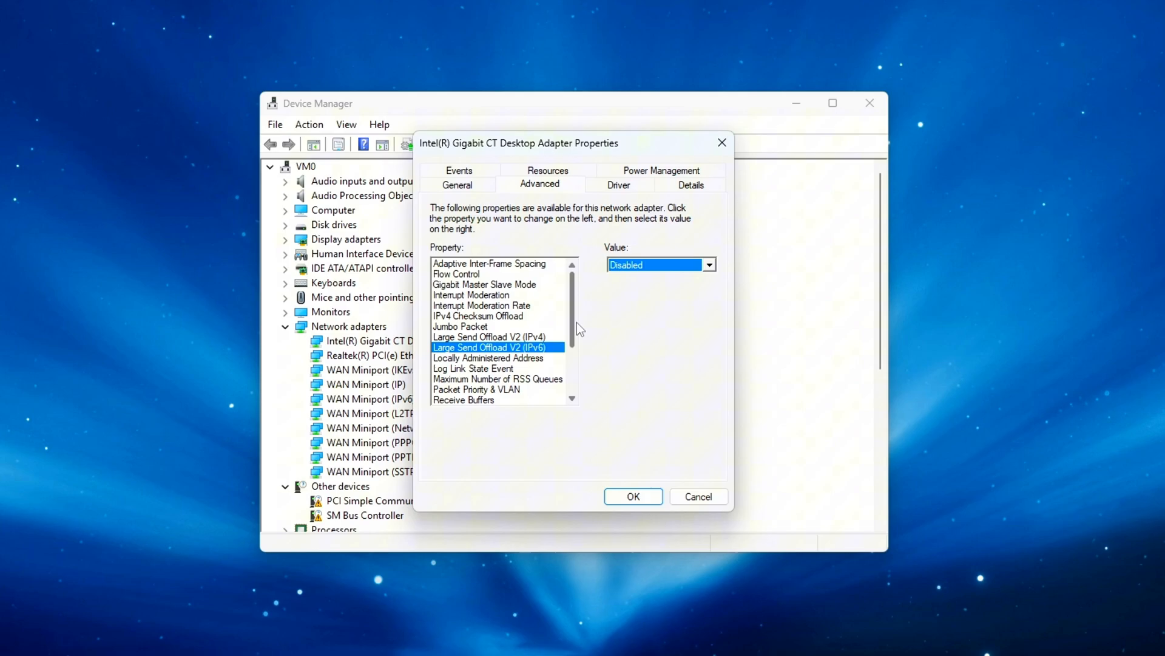
{"action": "scroll", "scroll_direction": "down", "scroll_amount": 3}
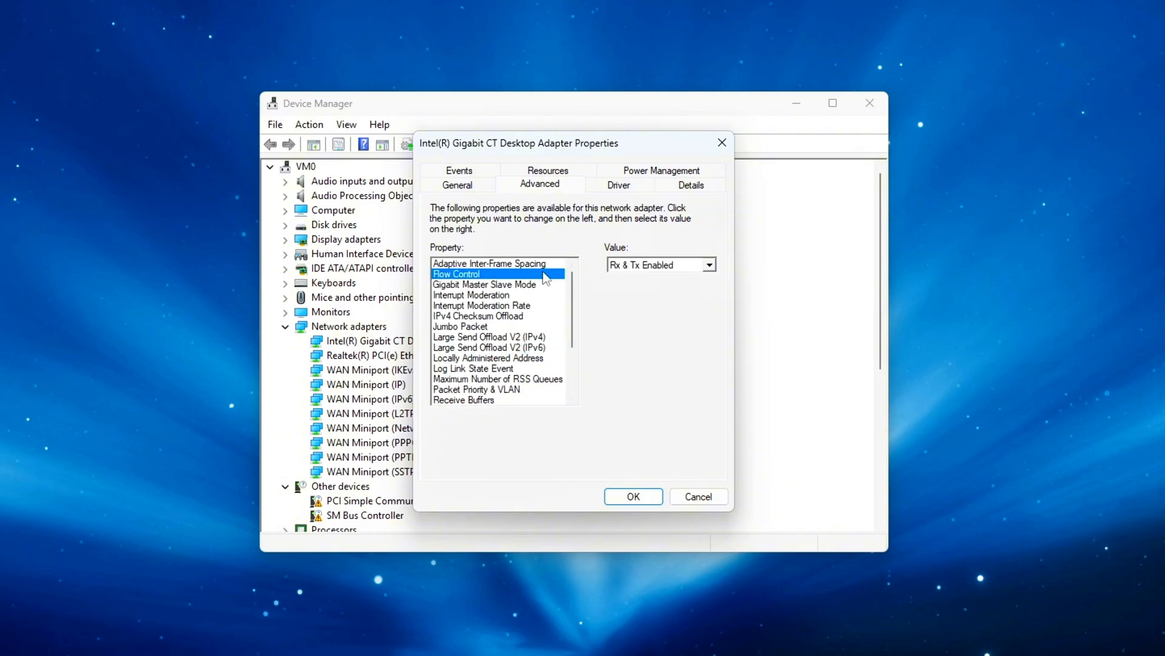
{"action": "left_click", "coordinate": [626, 264]}
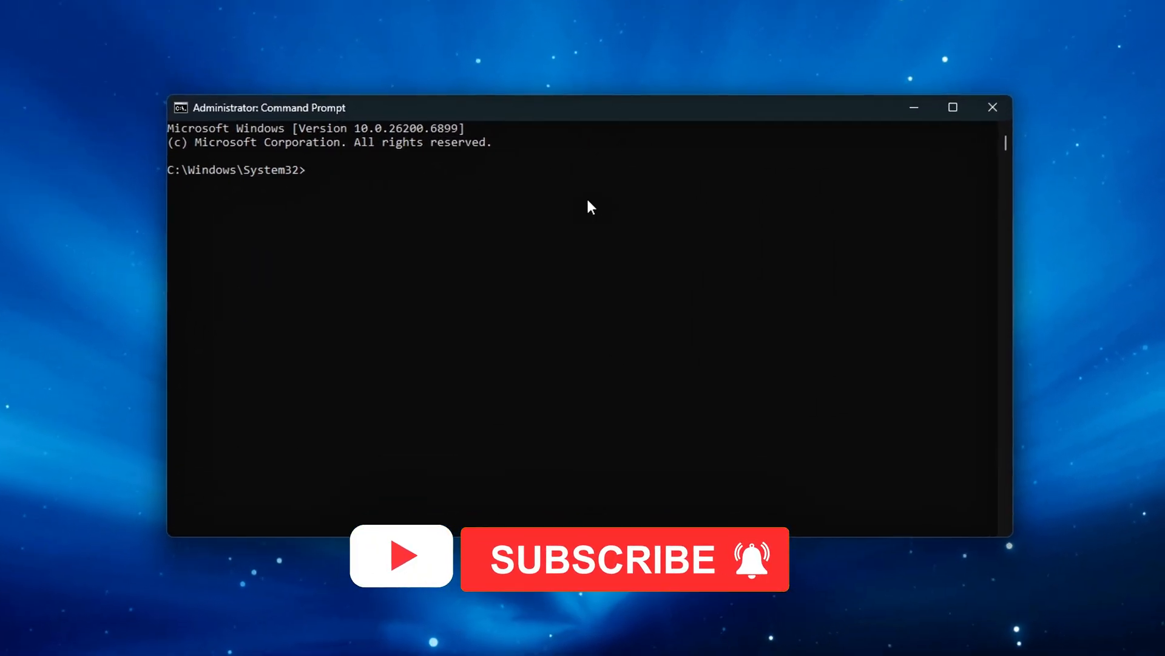
Step: Run 'netsh int tcp show global', then start 'ping google.com -t' with about 13 ms replies
{"action": "type", "text": "netsh int tcp show global"}
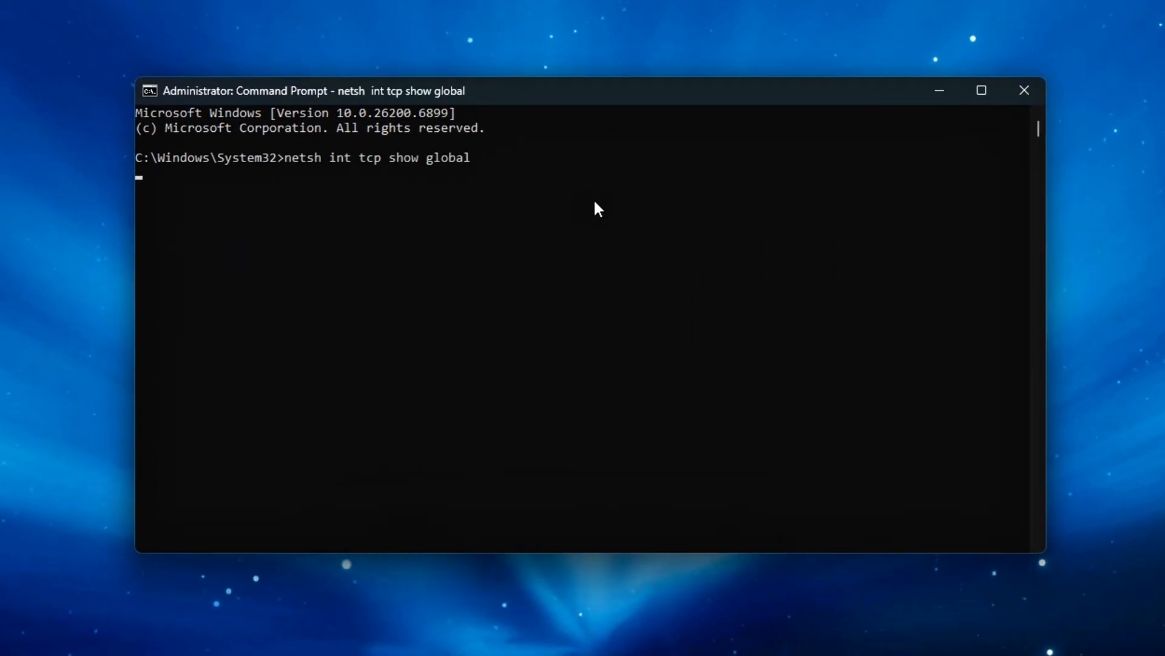
{"action": "key", "text": "enter"}
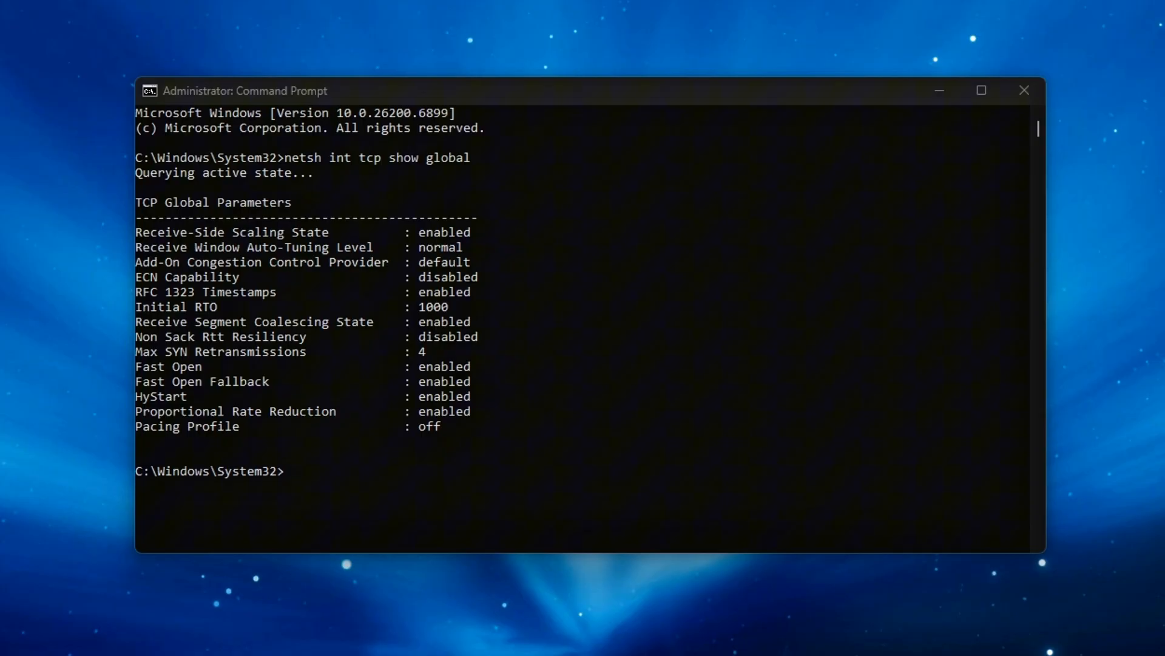
{"action": "mouse_move", "coordinate": [611, 419]}
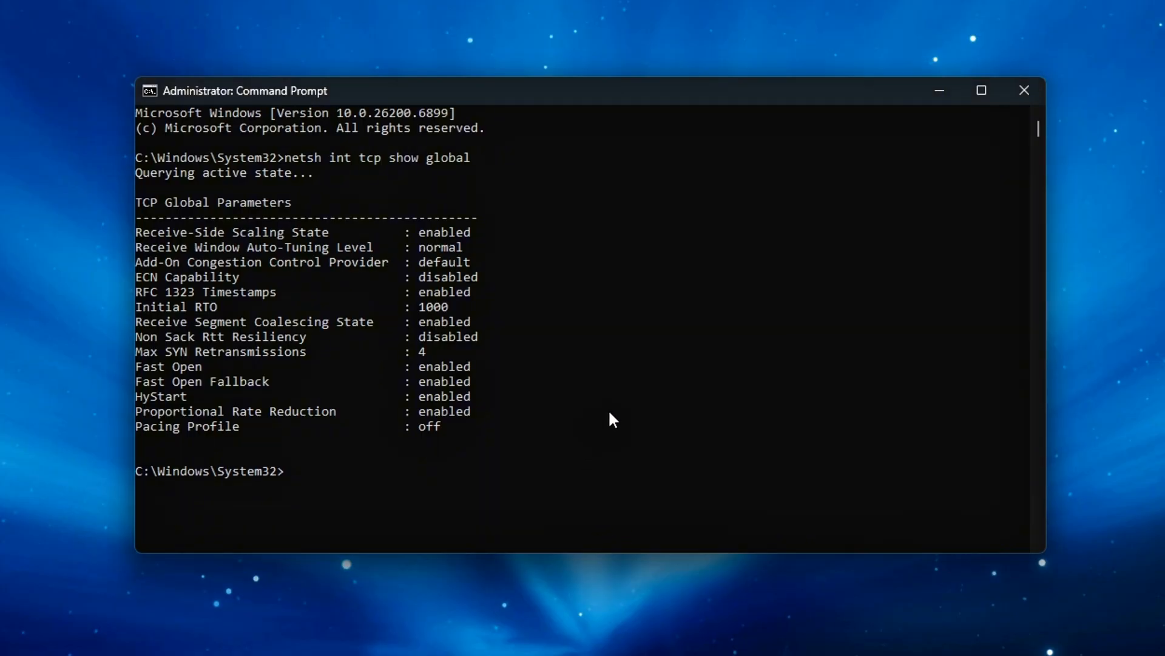
{"action": "type", "text": "ping google.com -t"}
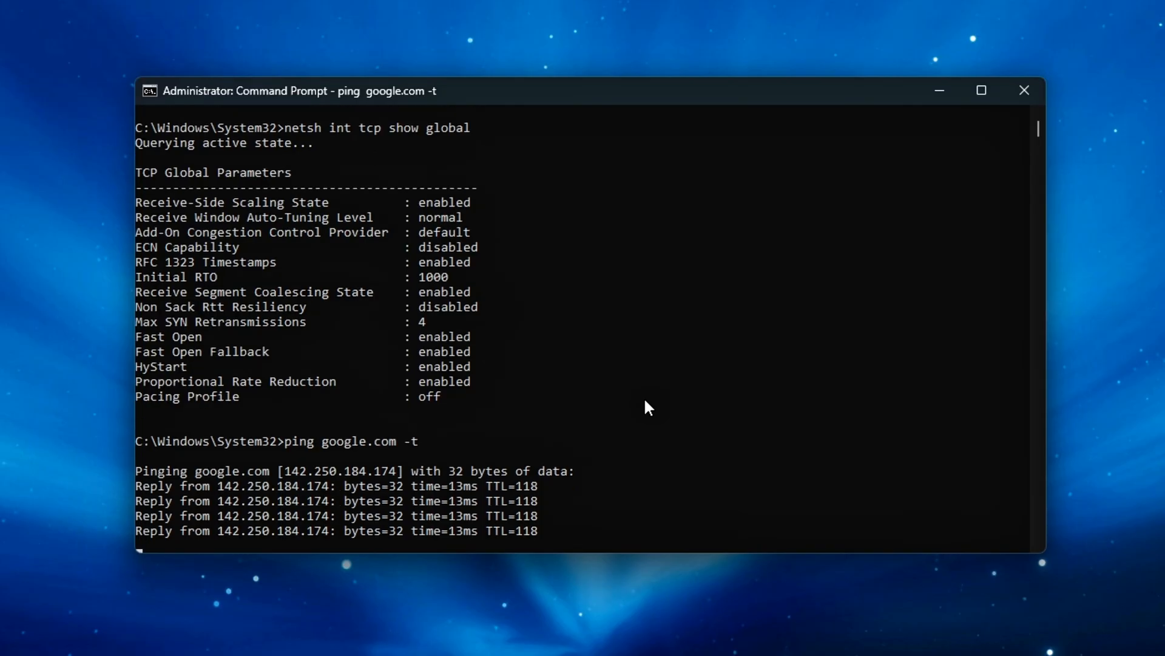
Step: Scroll through the IP and Winsock reset output in Command Prompt and select text
{"action": "scroll", "scroll_direction": "down", "scroll_amount": 3}
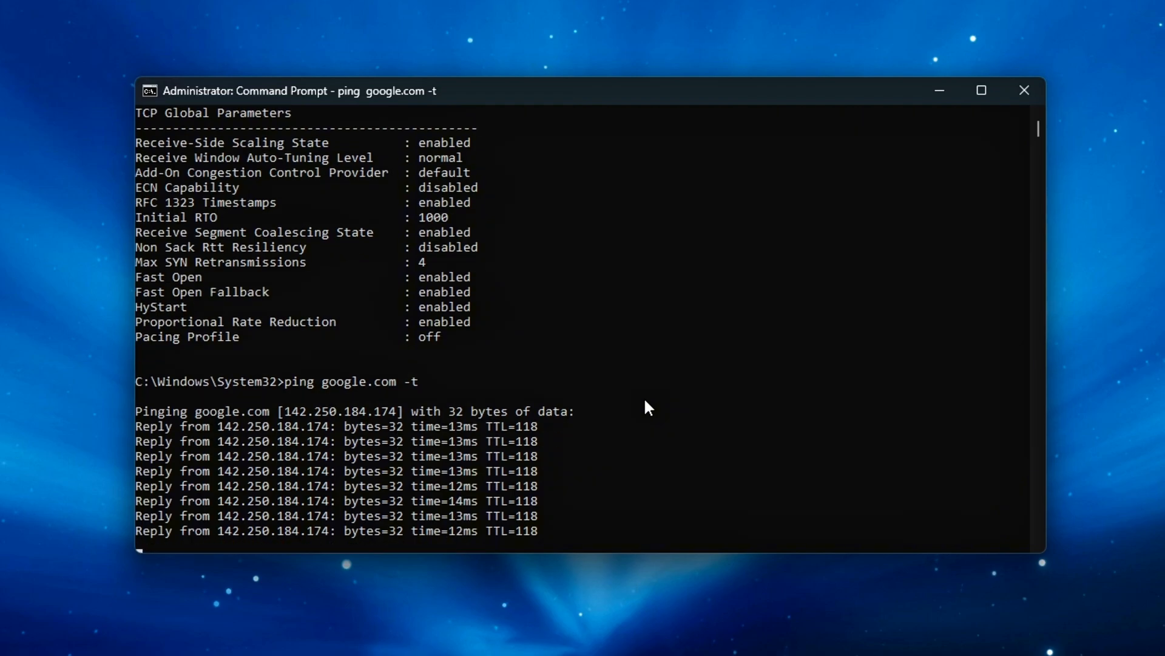
{"action": "scroll", "scroll_direction": "down", "scroll_amount": 3}
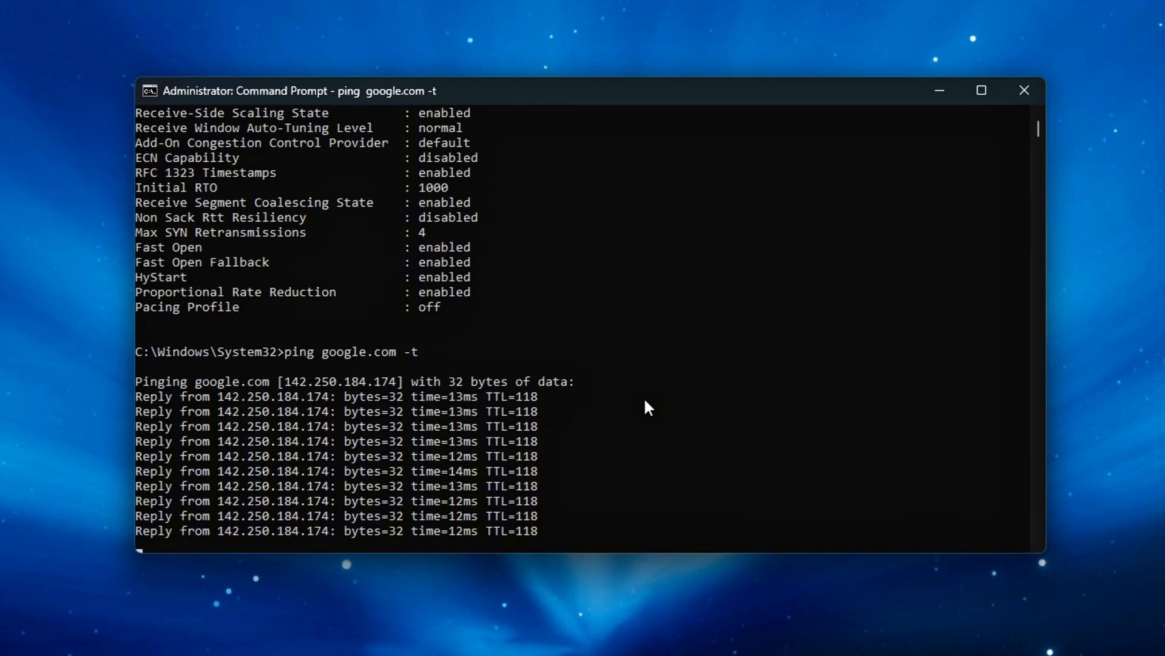
{"action": "scroll", "scroll_direction": "down", "scroll_amount": 3}
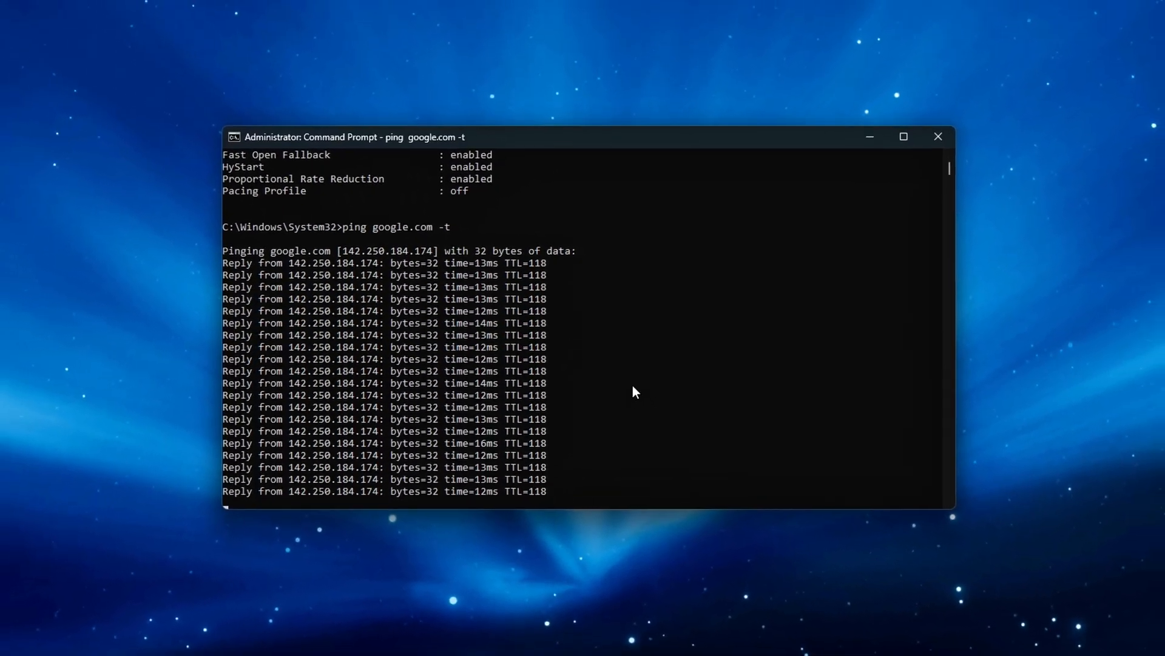
{"action": "left_click_drag", "start_coordinate": [342, 137], "coordinate": [386, 160]}
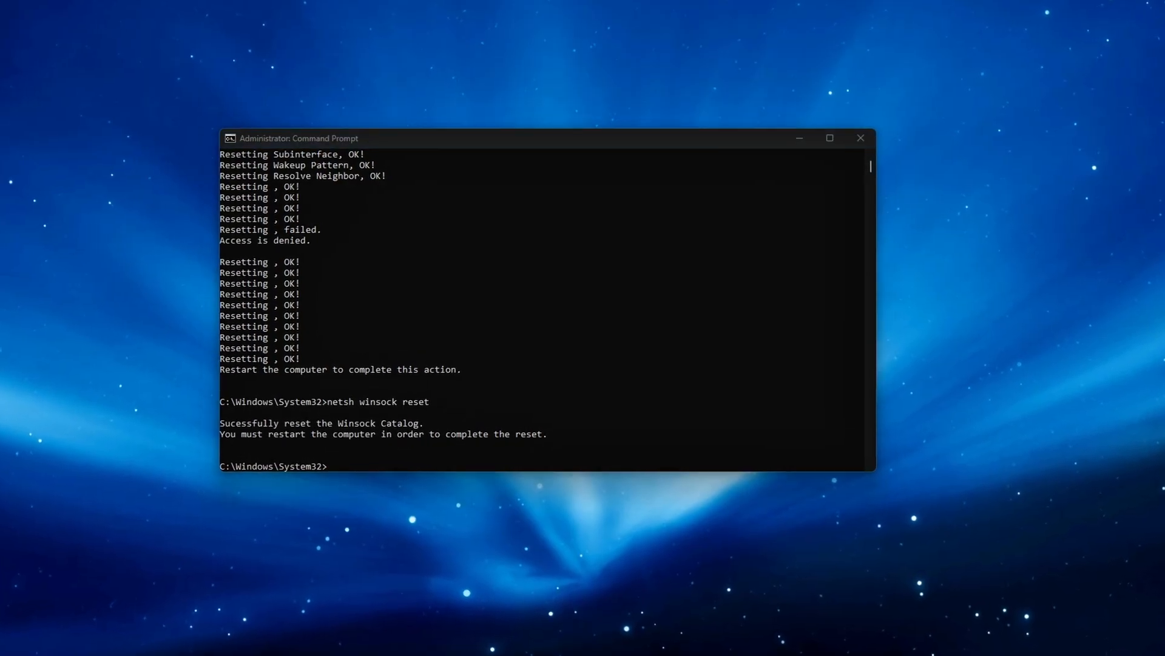
Step: Flush the DNS resolver cache with 'ipconfig /flushdns'
{"action": "type", "text": "ipconfig /flushdns"}
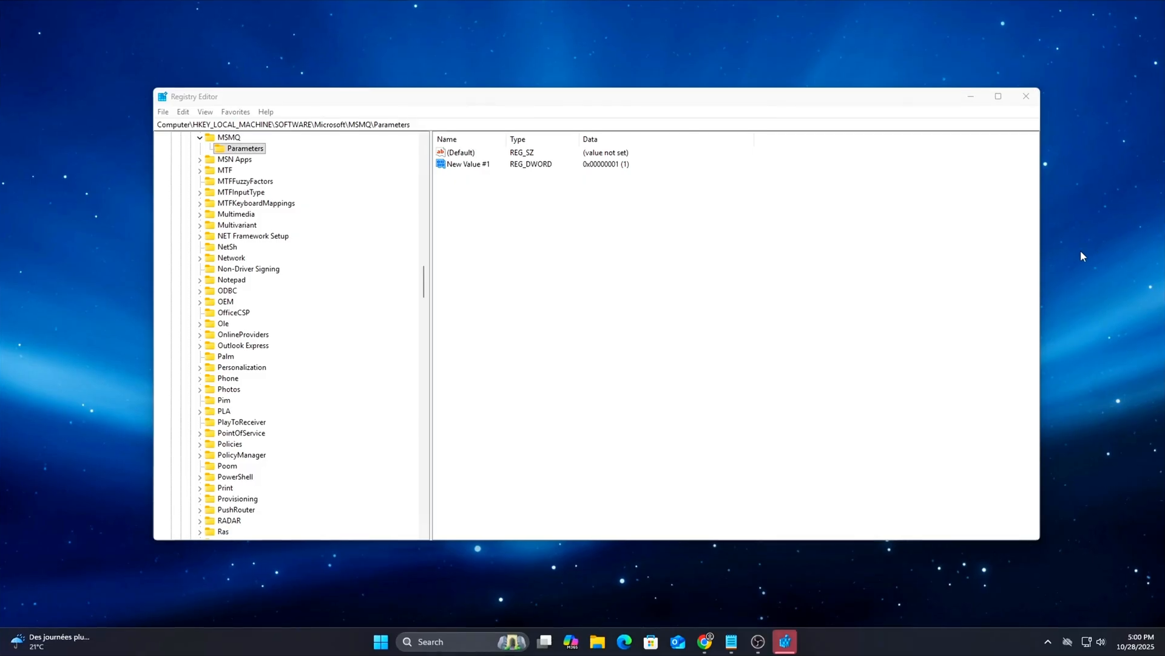
Step: Rename New Value #1 to TCPNoDelay and confirm its value data of 1
{"action": "right_click", "coordinate": [468, 164]}
{"action": "type", "text": "TCPNoDelay"}
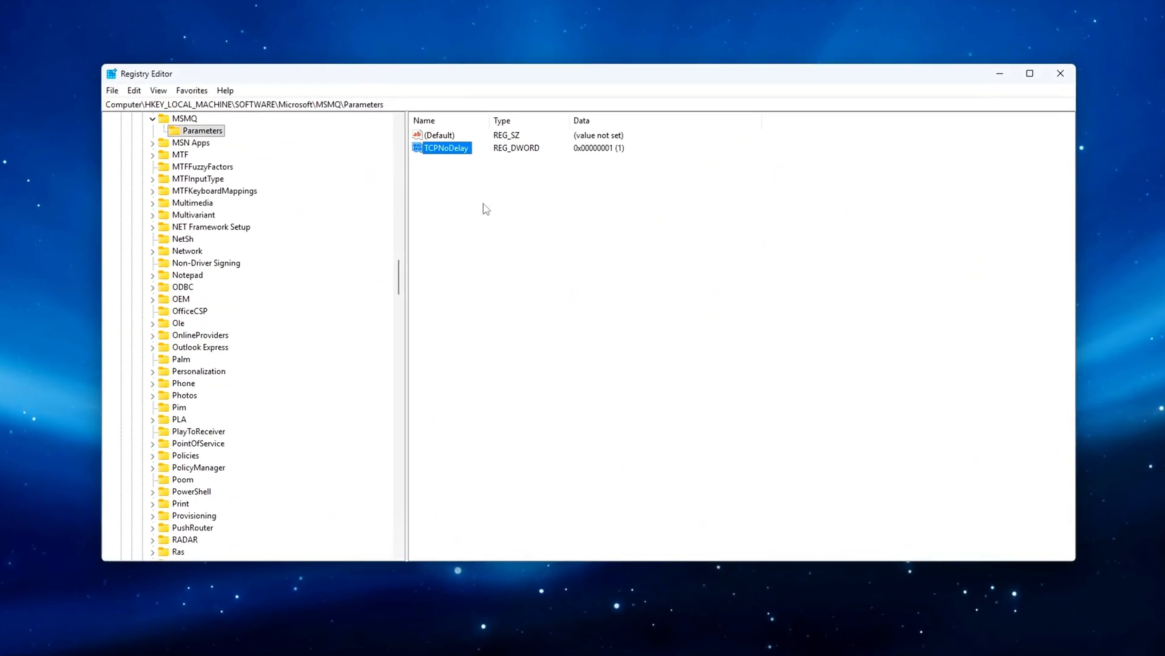
{"action": "double_click", "coordinate": [447, 147]}
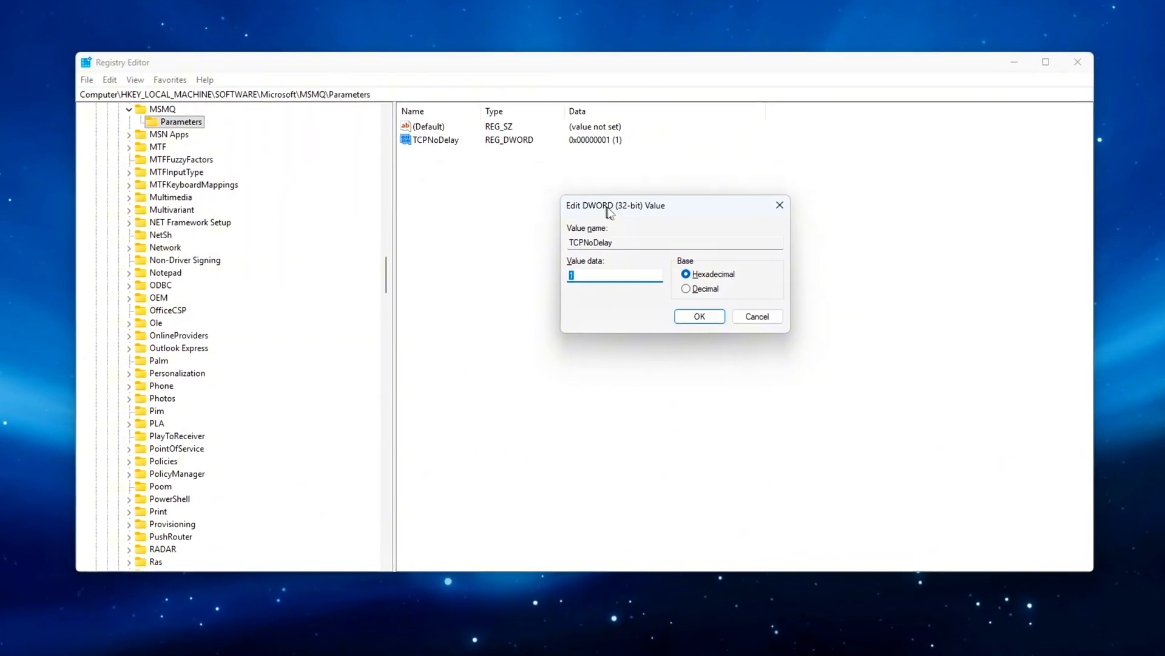
{"action": "left_click", "coordinate": [698, 316]}
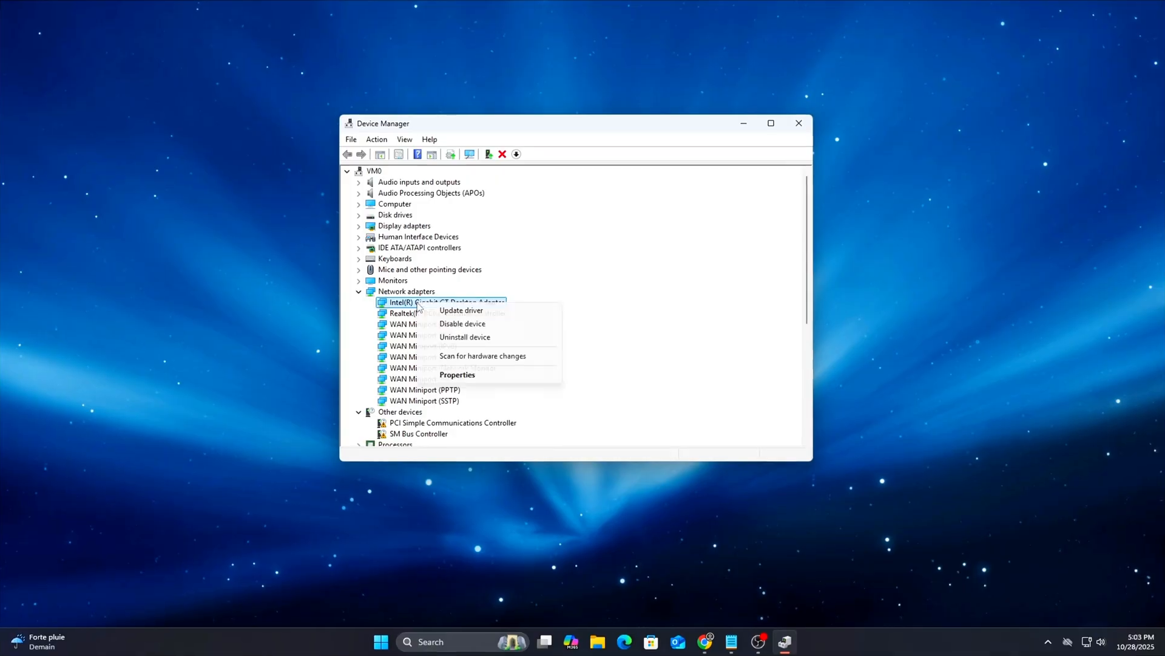
Step: Set Interrupt Moderation to Disabled in the Intel adapter's advanced properties
{"action": "left_click", "coordinate": [456, 374]}
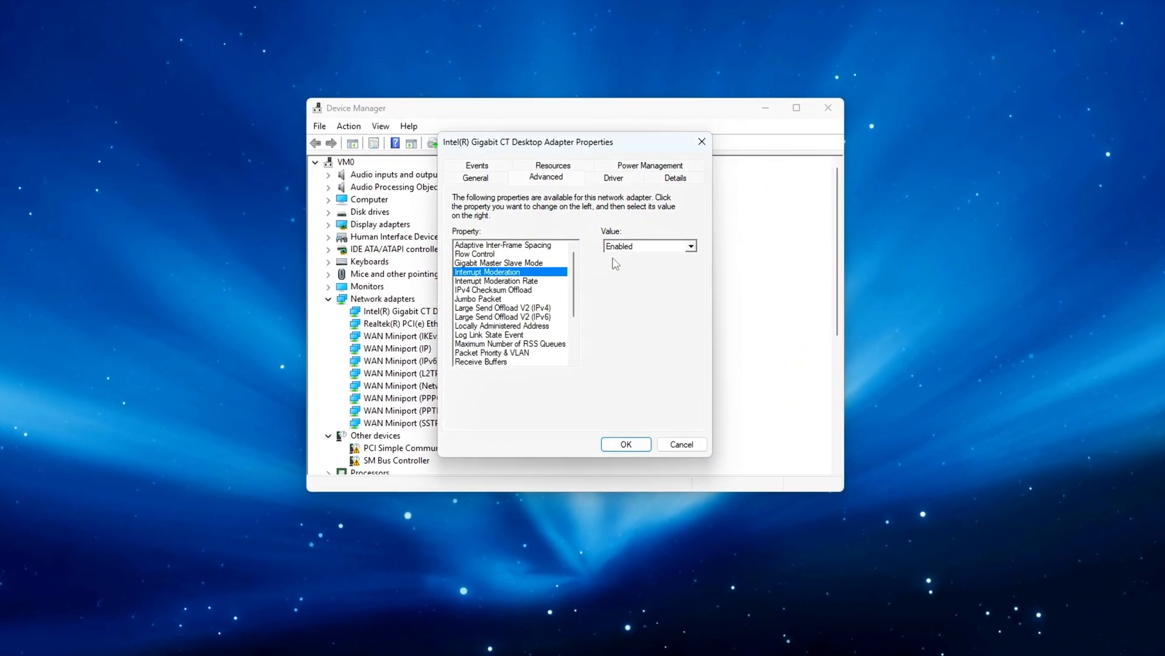
{"action": "left_click", "coordinate": [688, 246]}
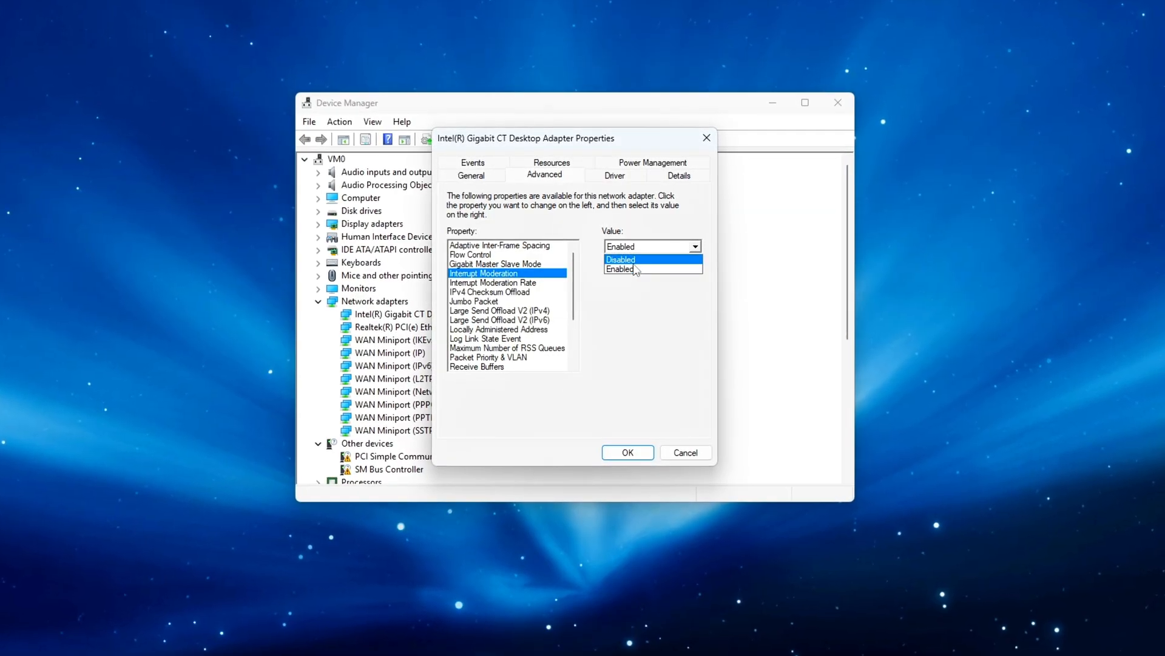
{"action": "left_click", "coordinate": [620, 259]}
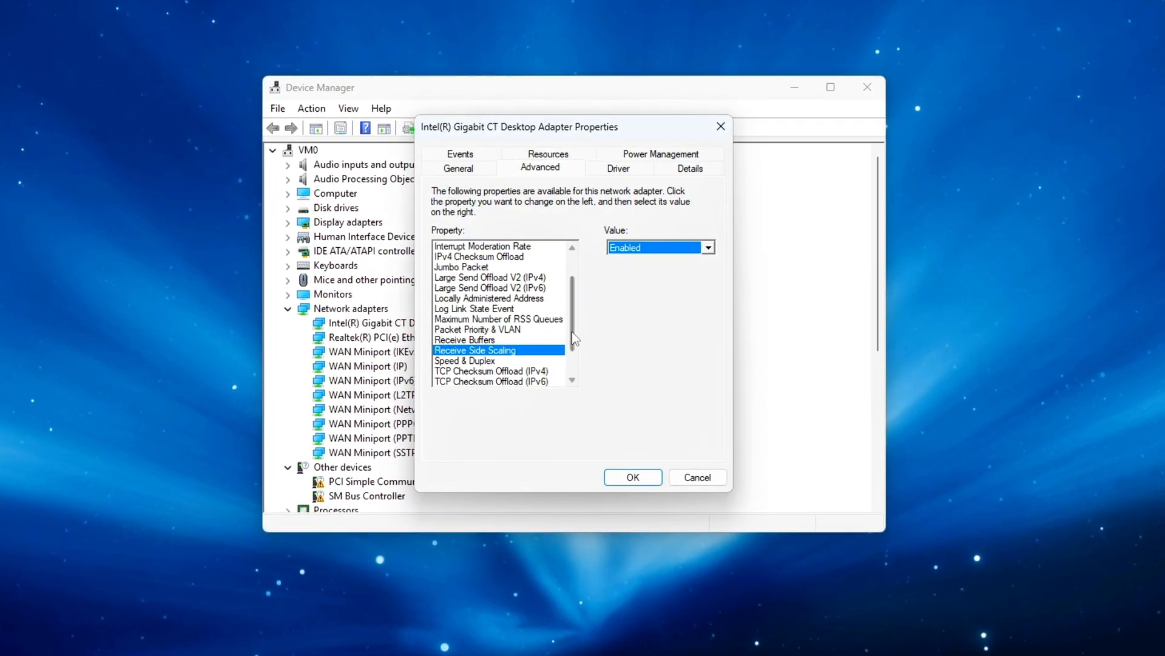
{"action": "scroll", "scroll_direction": "up", "scroll_amount": 3}
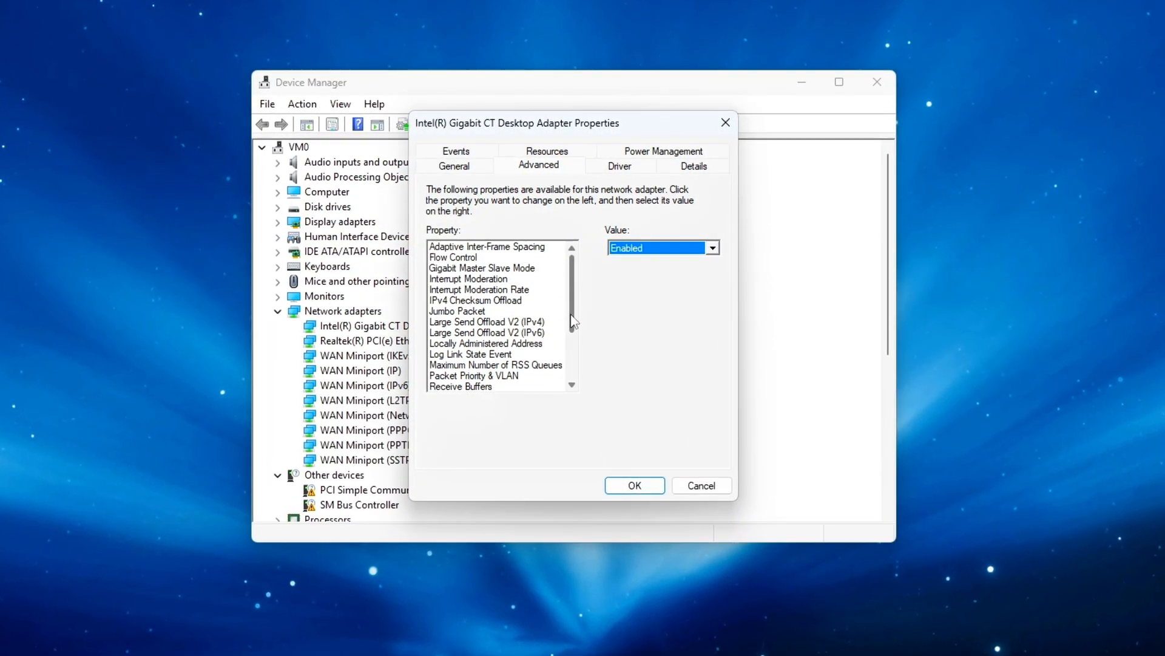